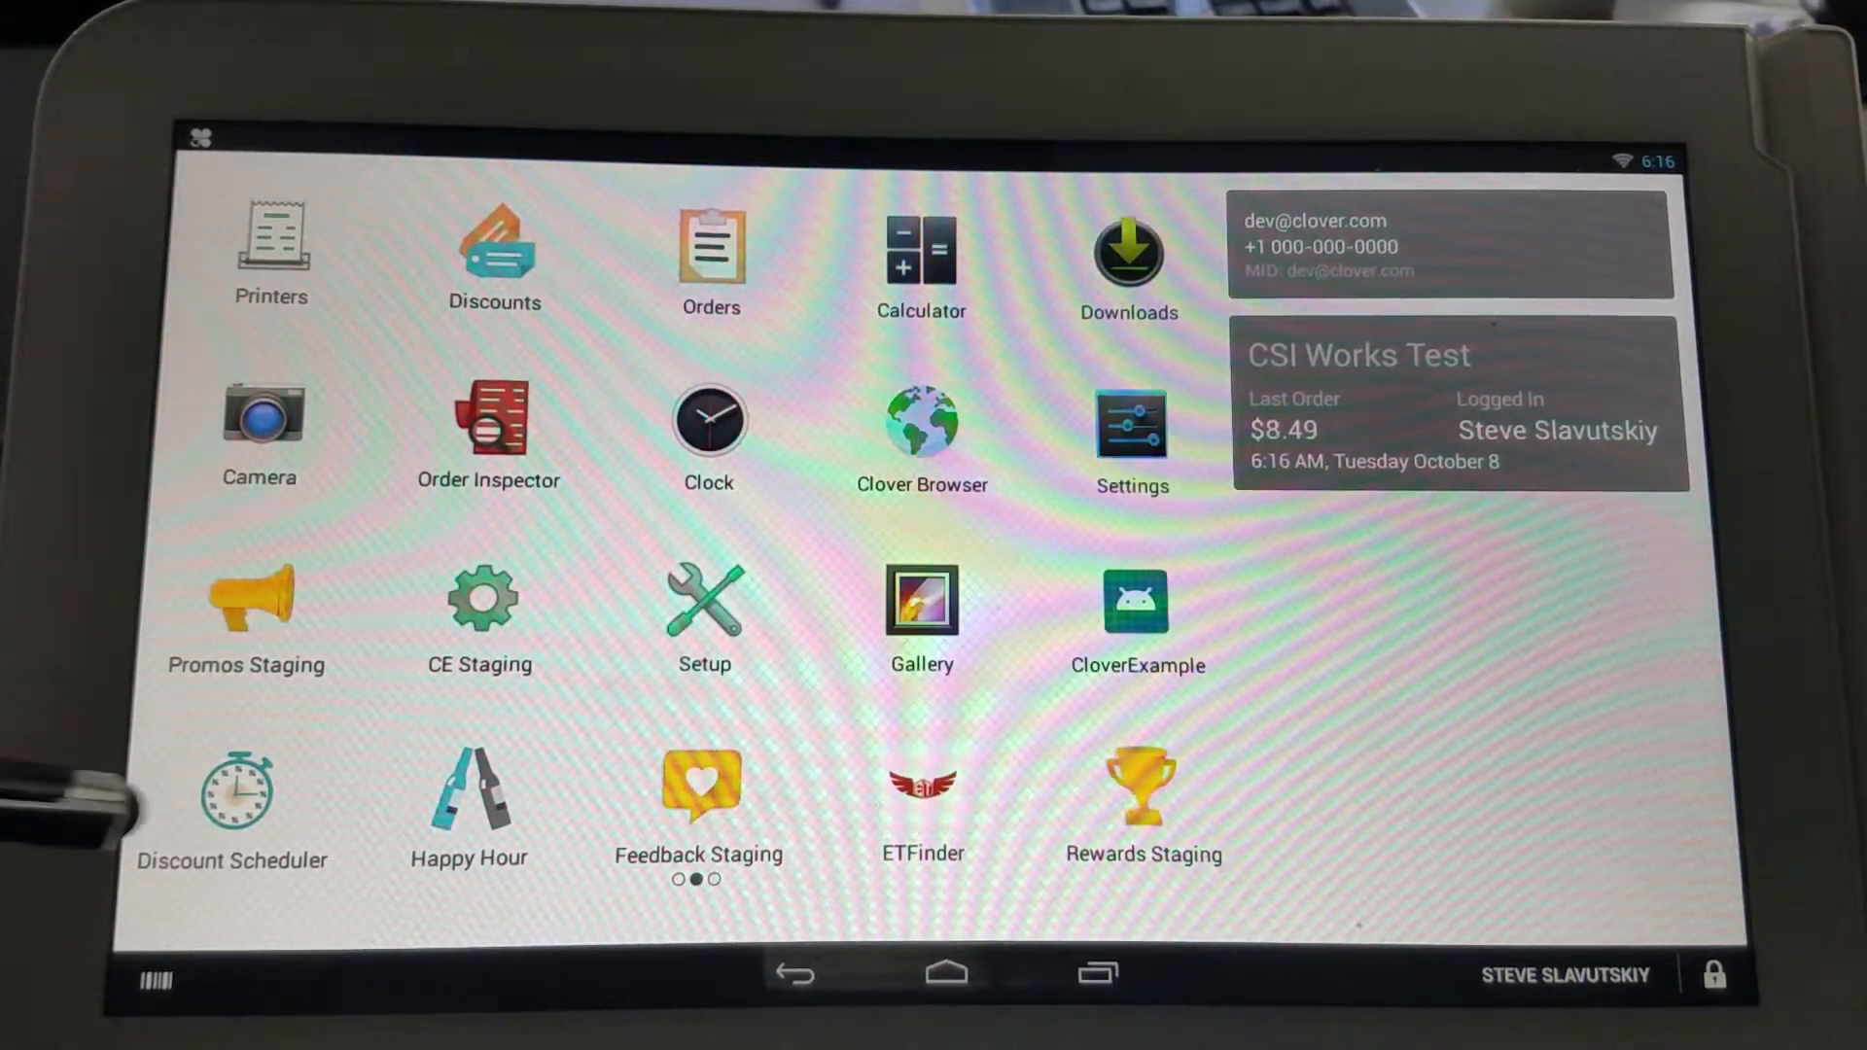
Step: Launch Discount Scheduler and draft Bundle 1 as a $0.25 scan-data discount, all day 10.08.2019
click(231, 792)
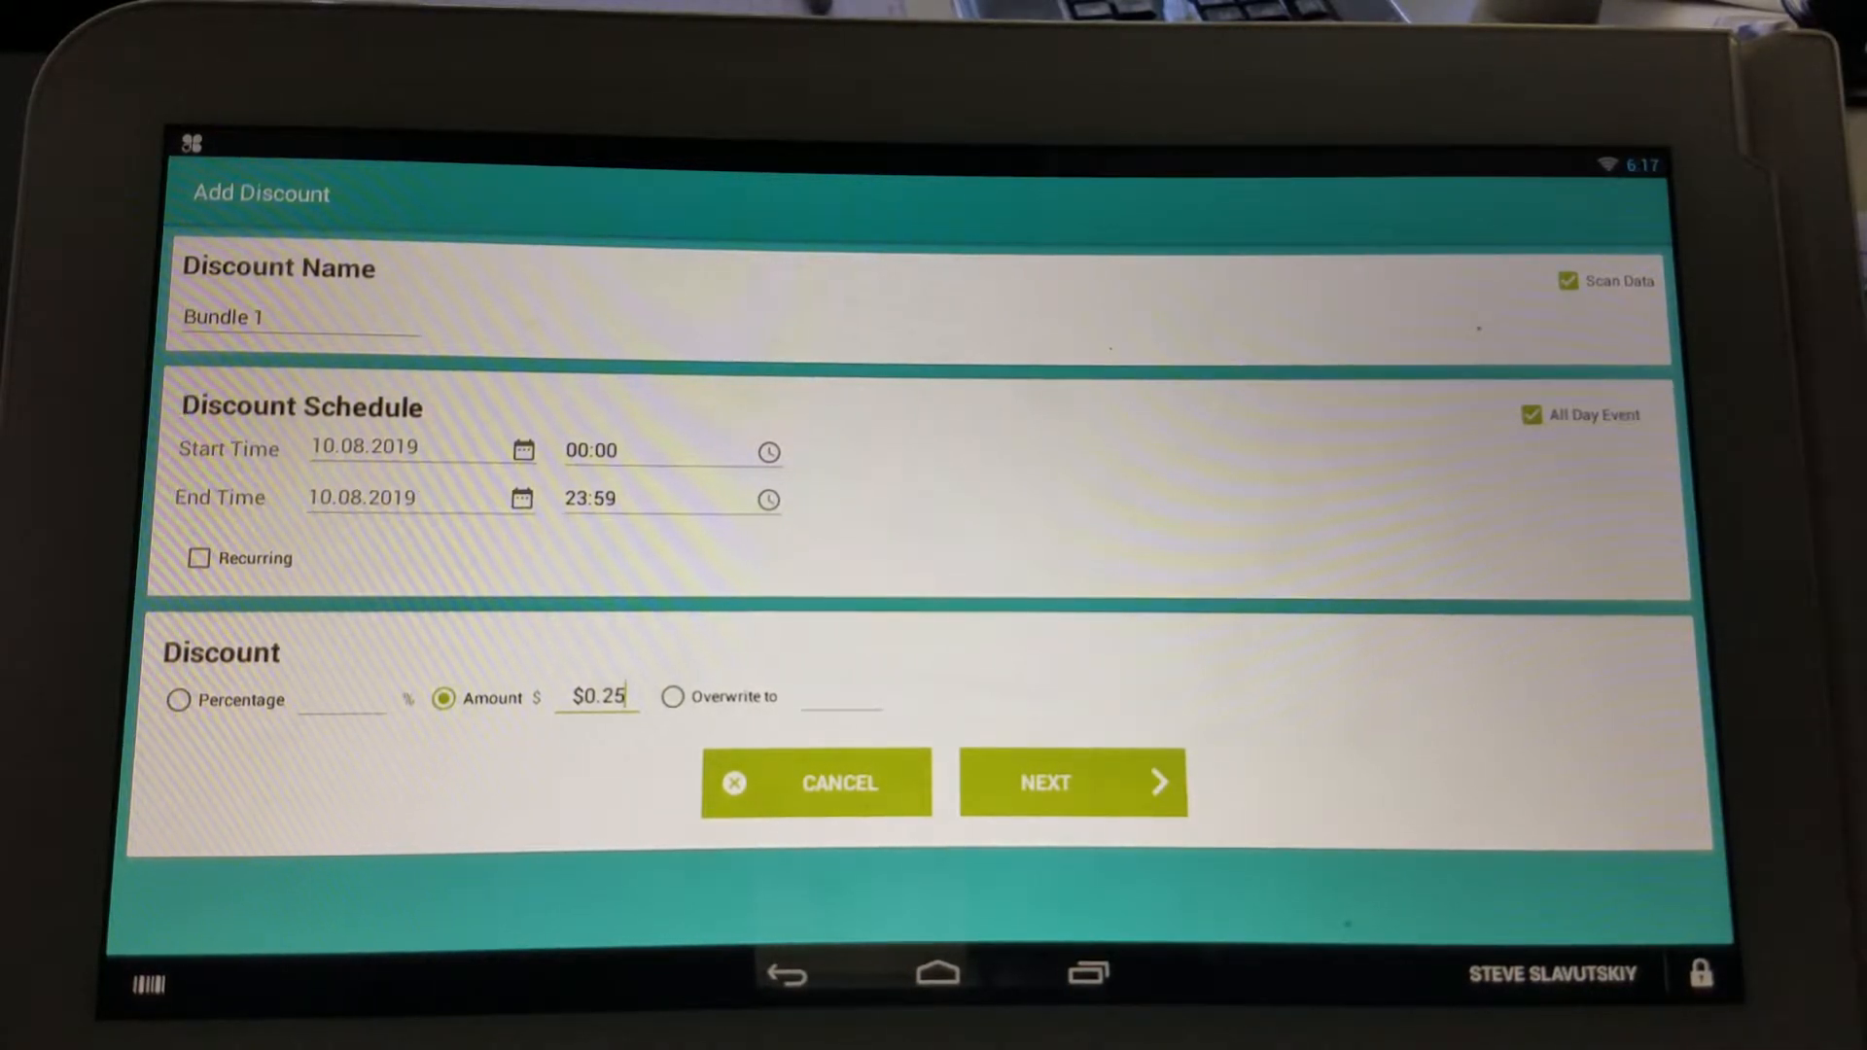
Step: Advance Bundle 1 to scan data settings: account funded, triggering on every 2 items
click(198, 558)
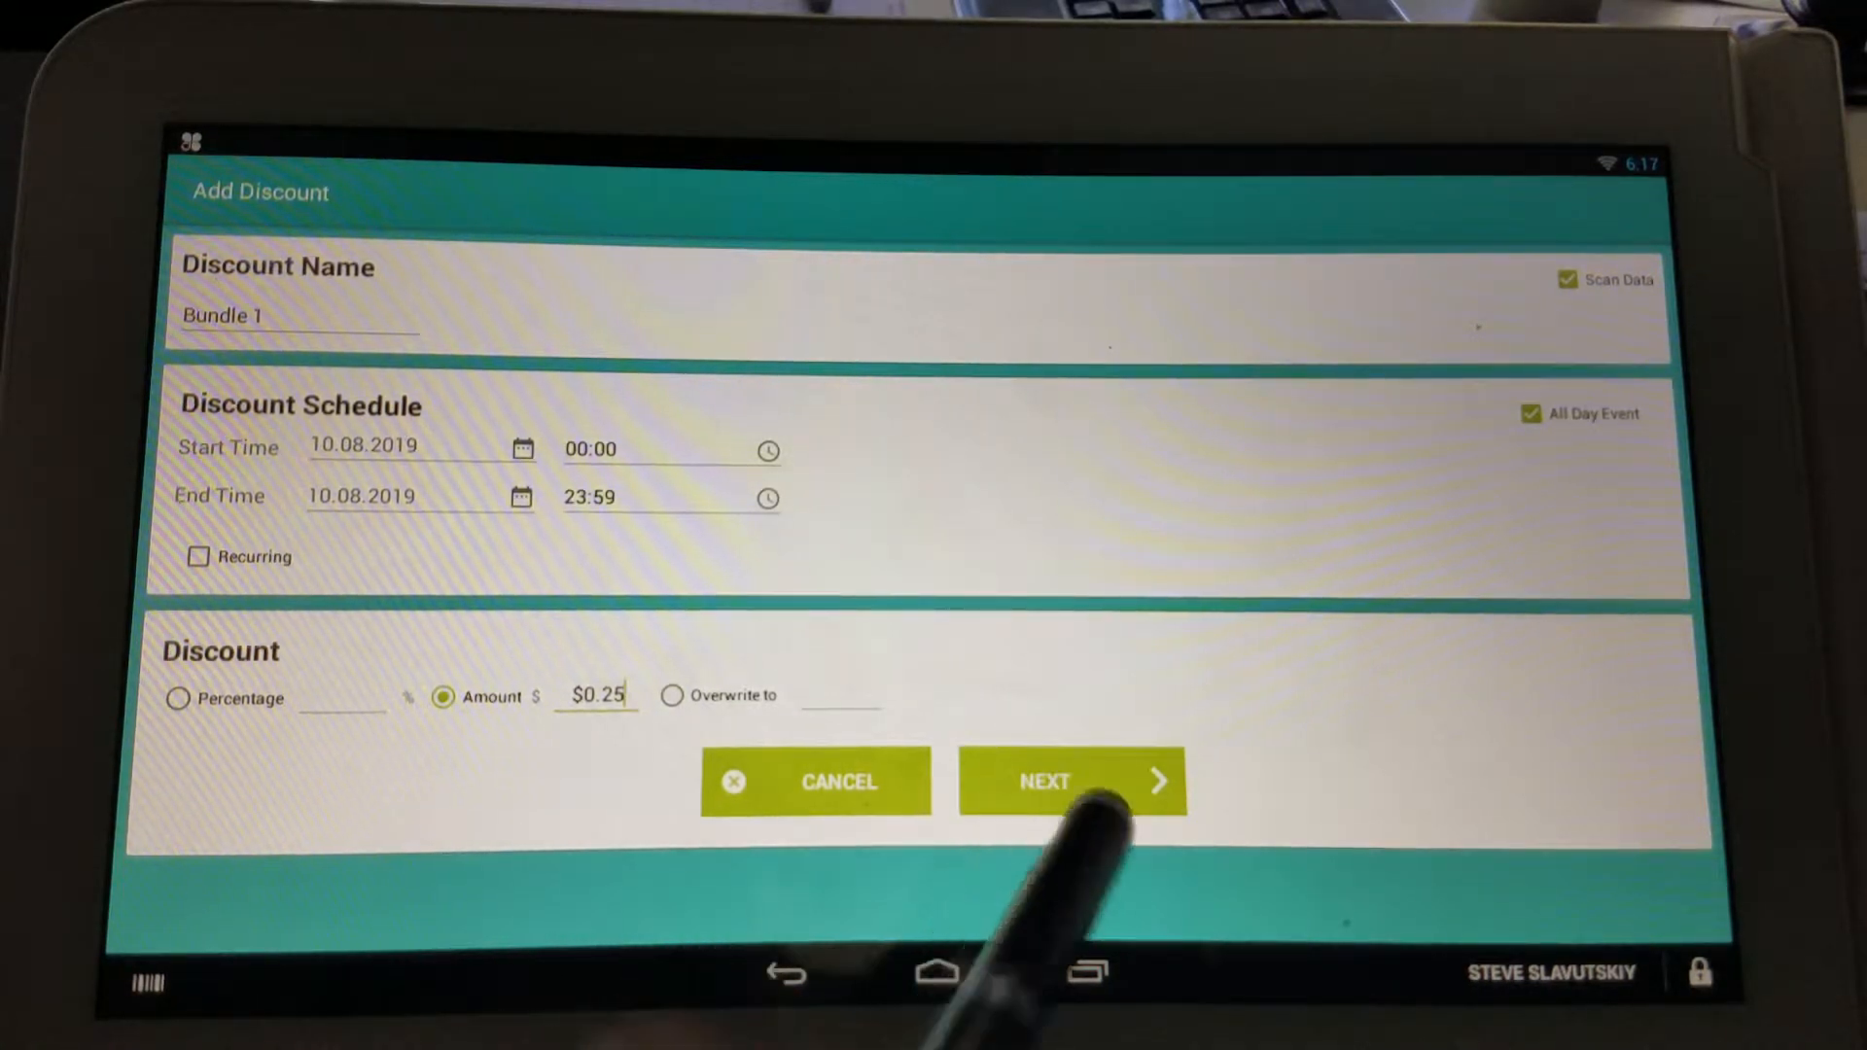
click(1069, 782)
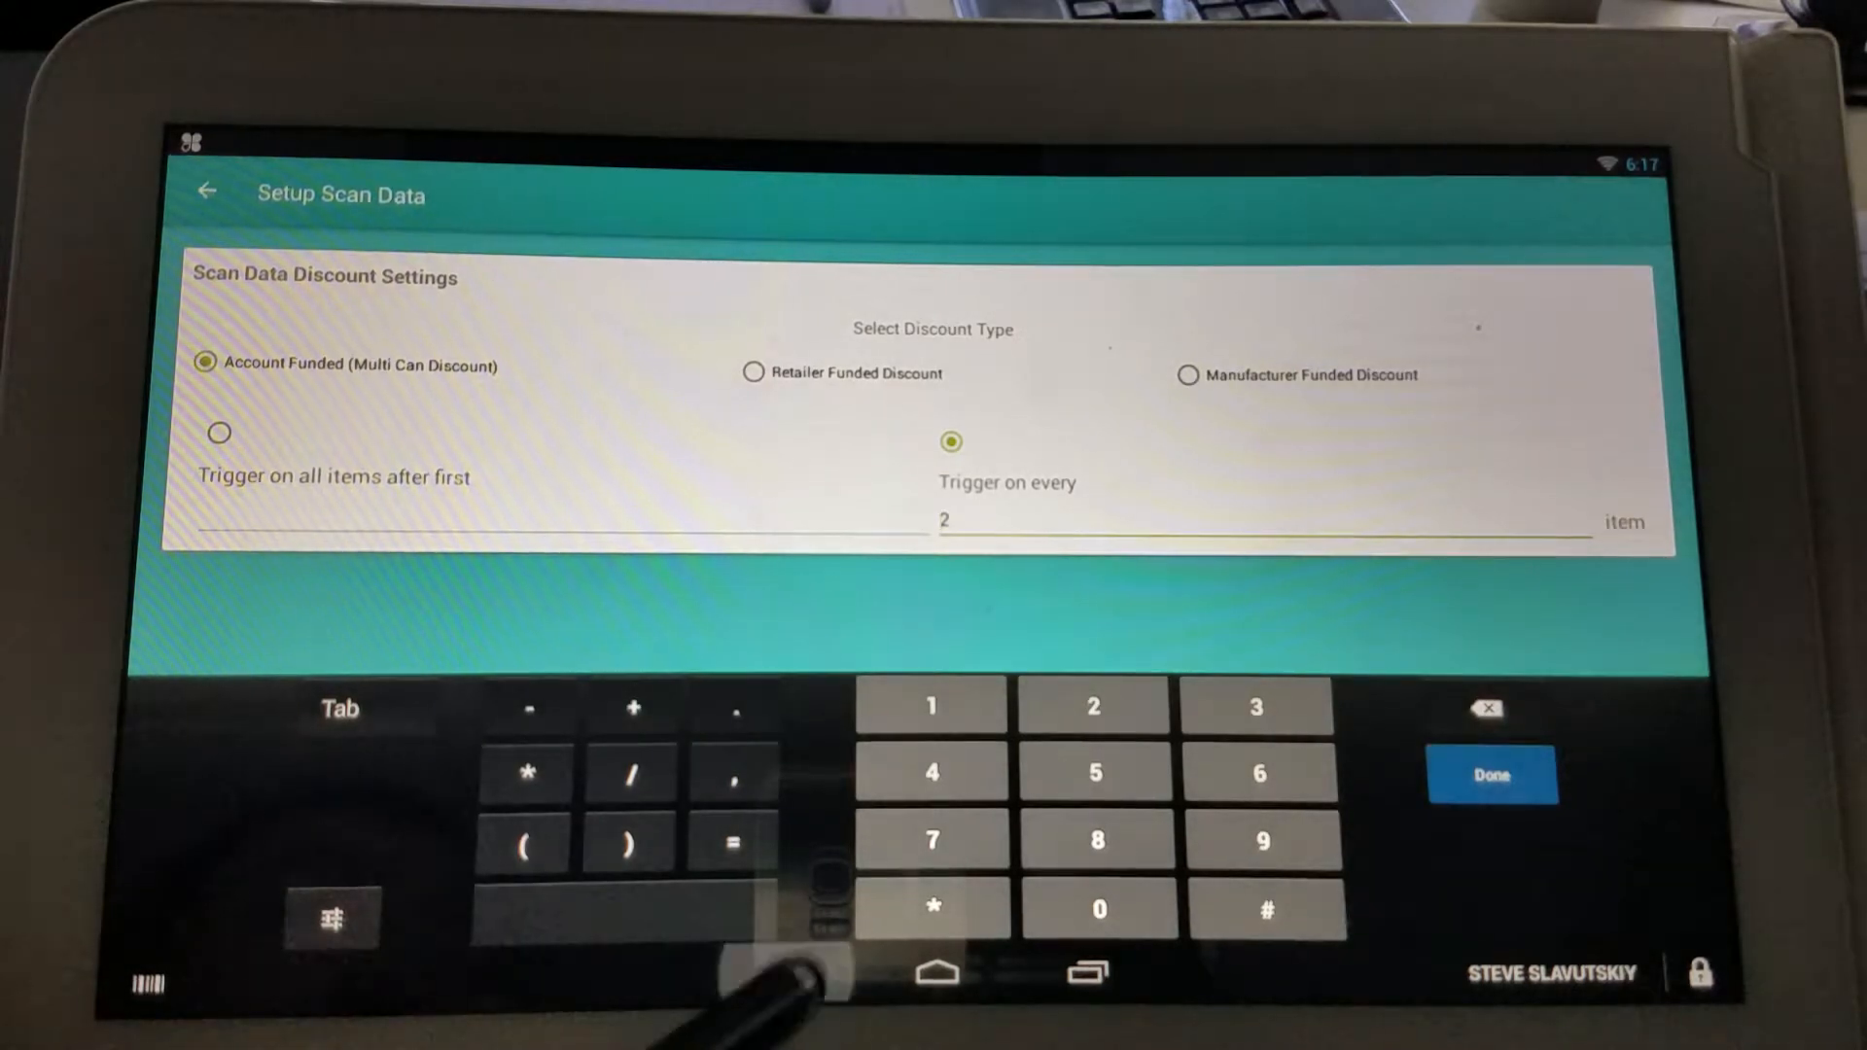
Step: Confirm the trigger count of 2 and assign all three Breads items to Bundle 1
click(1492, 774)
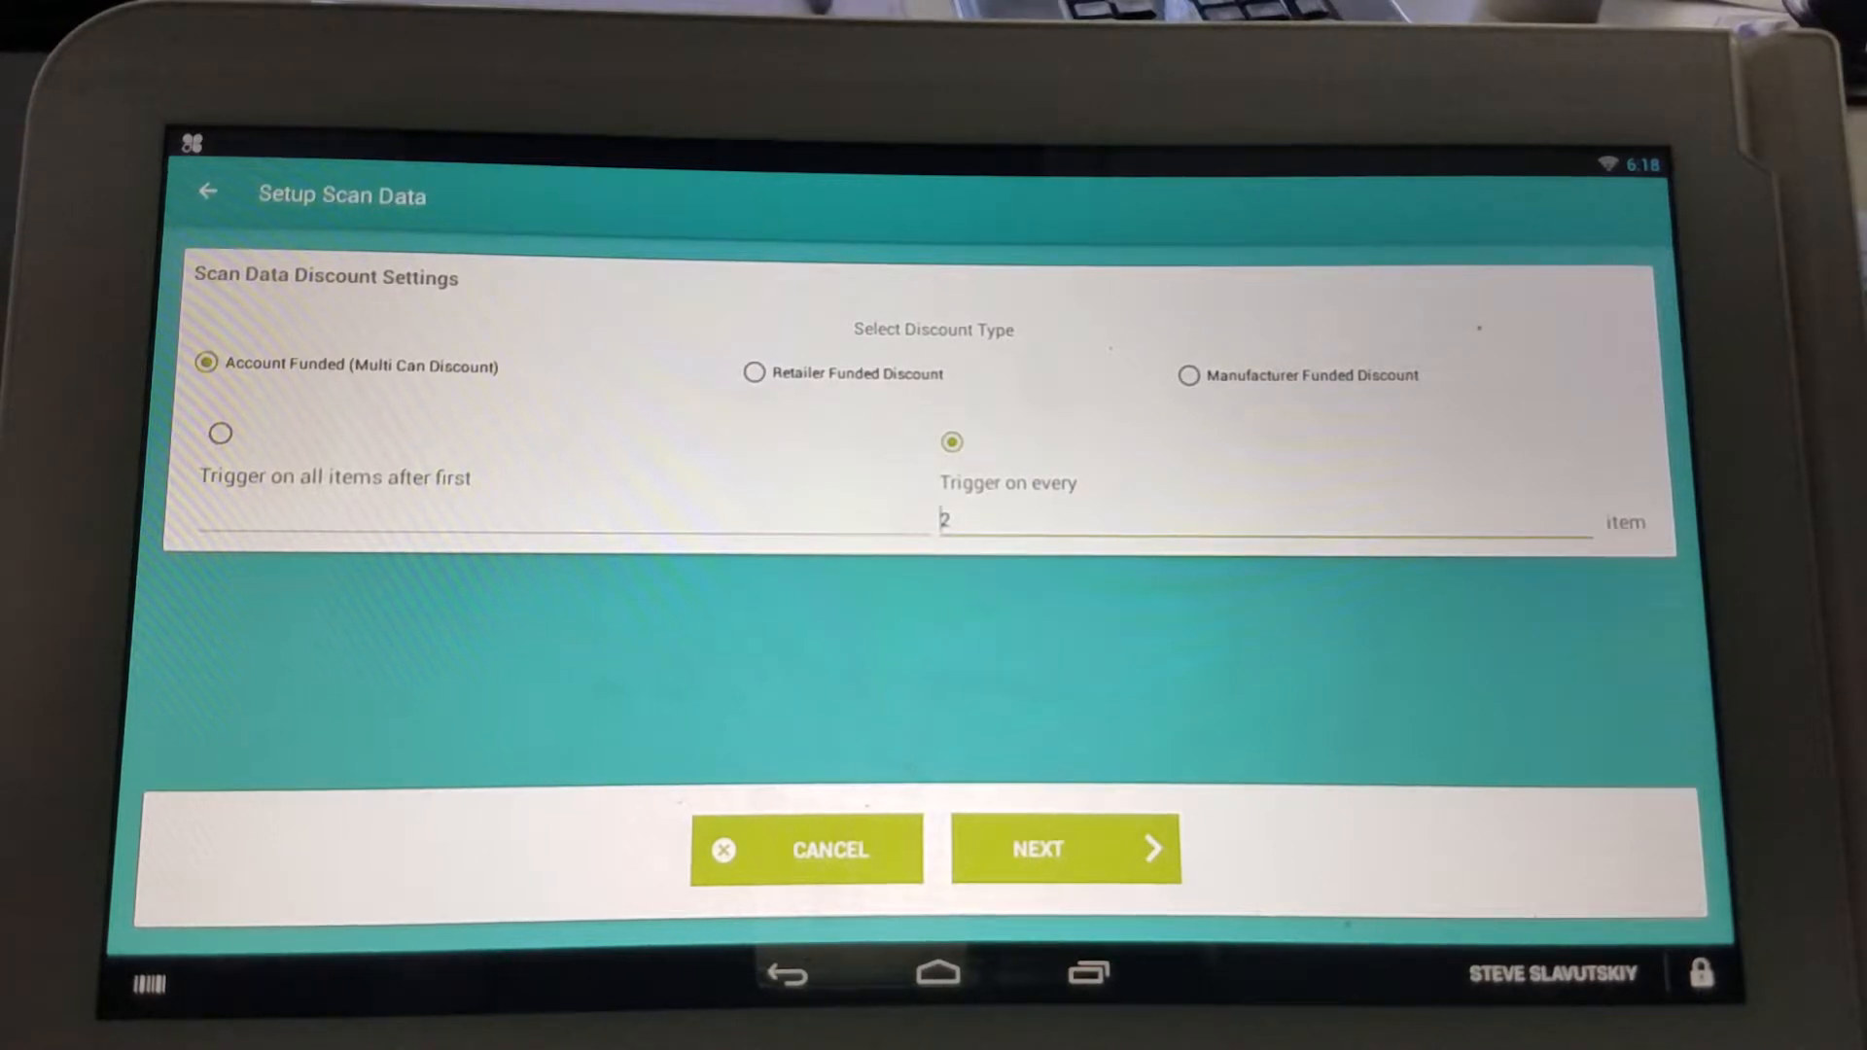
click(1066, 850)
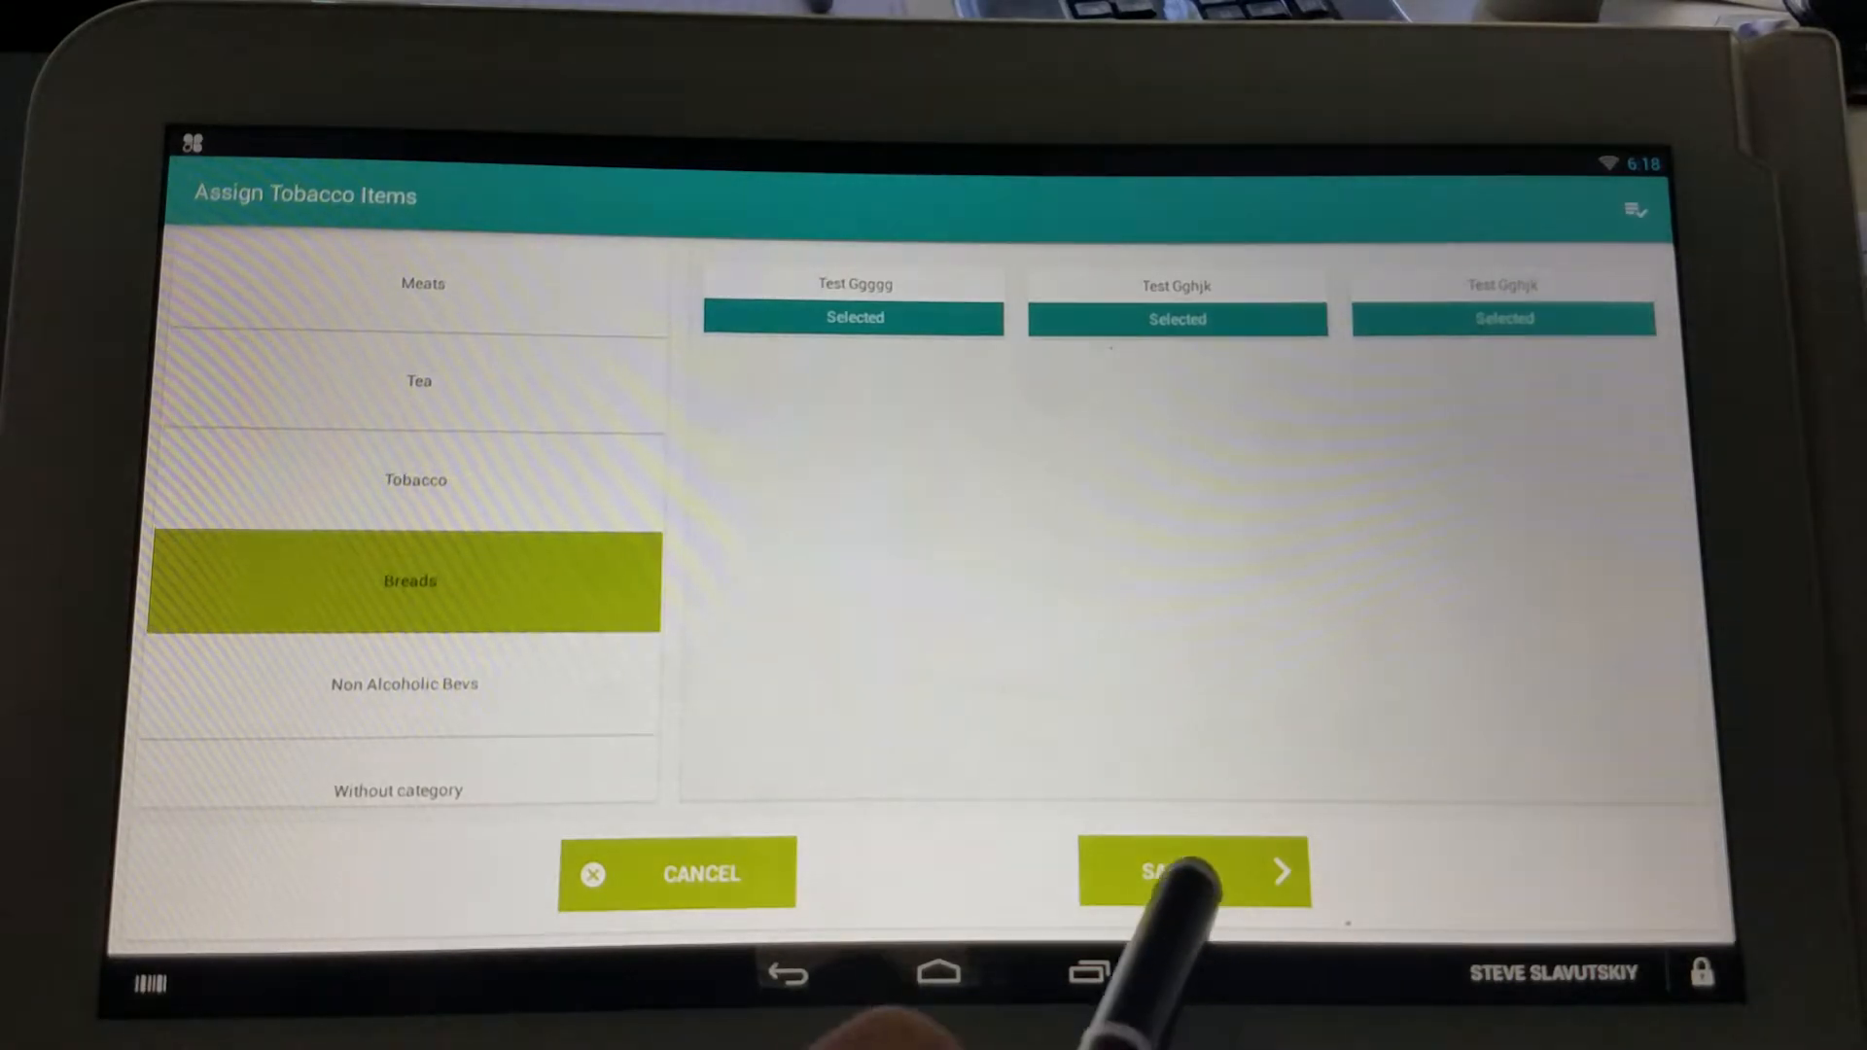
Step: Save Bundle 1 and bring up Bundle 2, the $0.15 all-day scan-data discount, for editing
click(1191, 873)
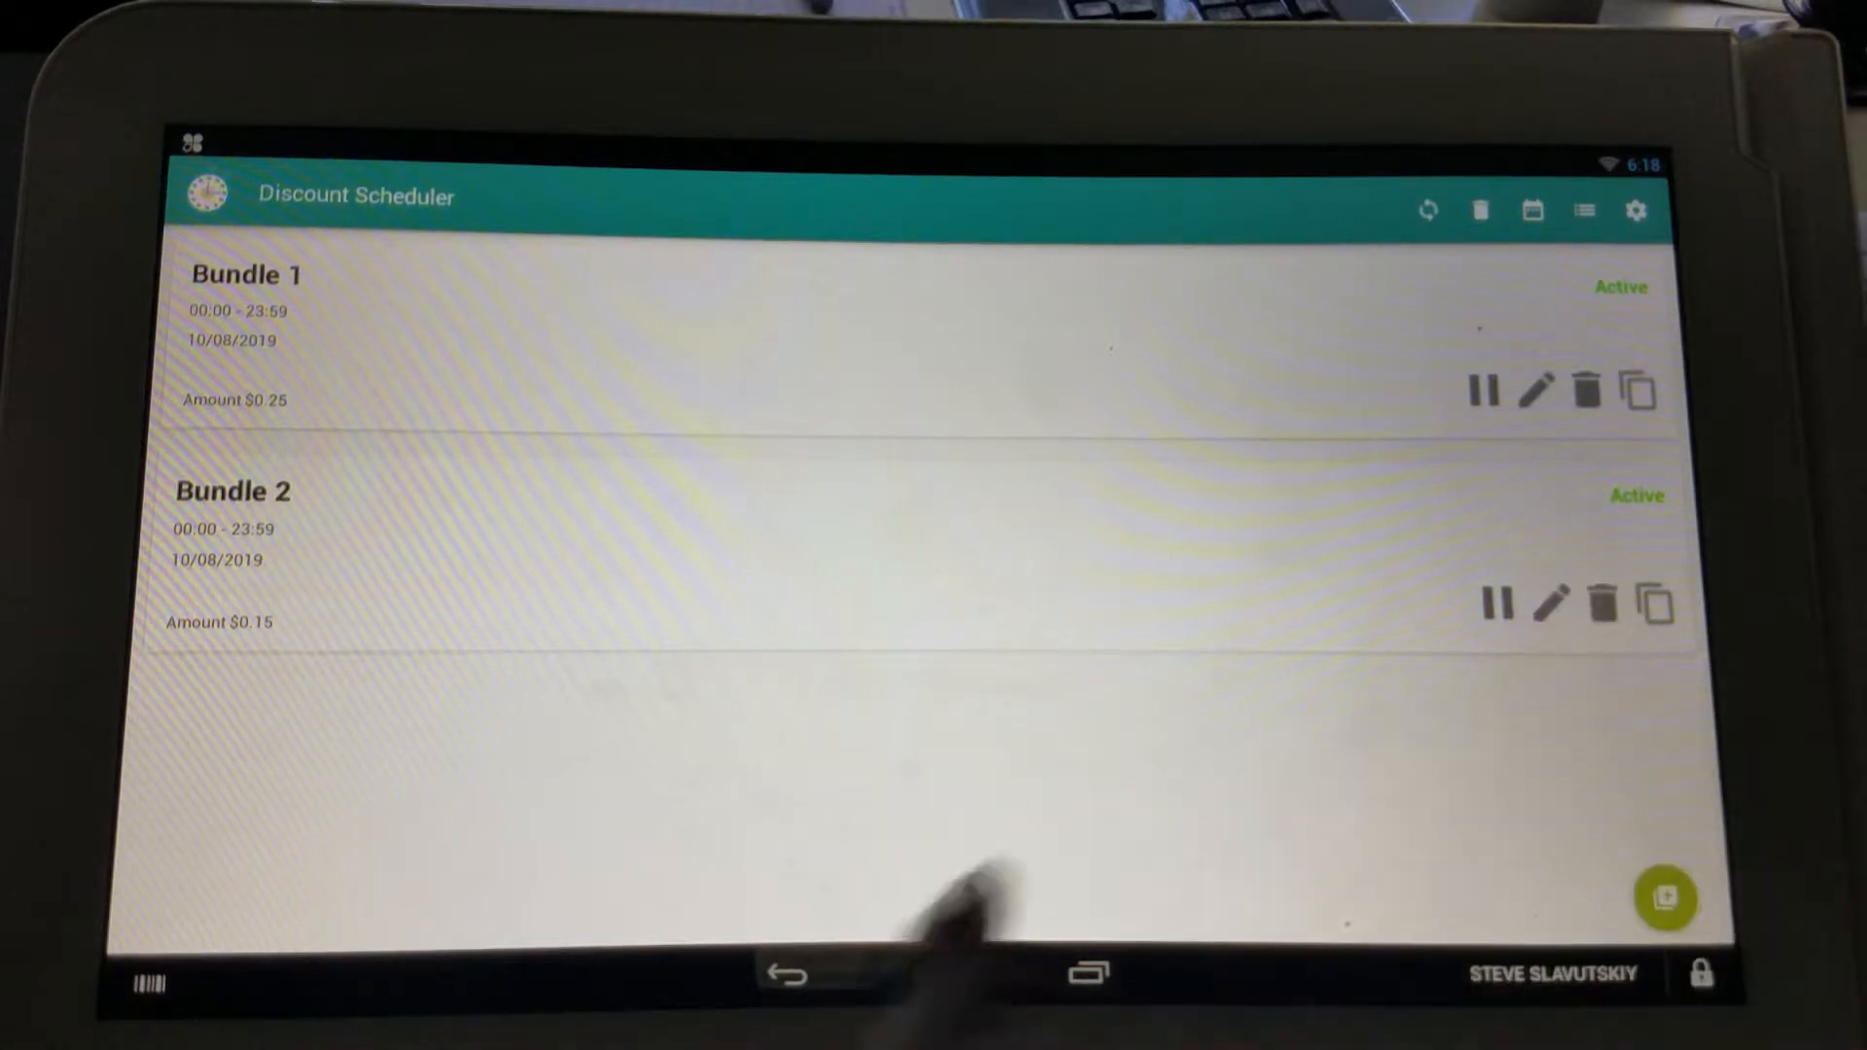
click(1550, 601)
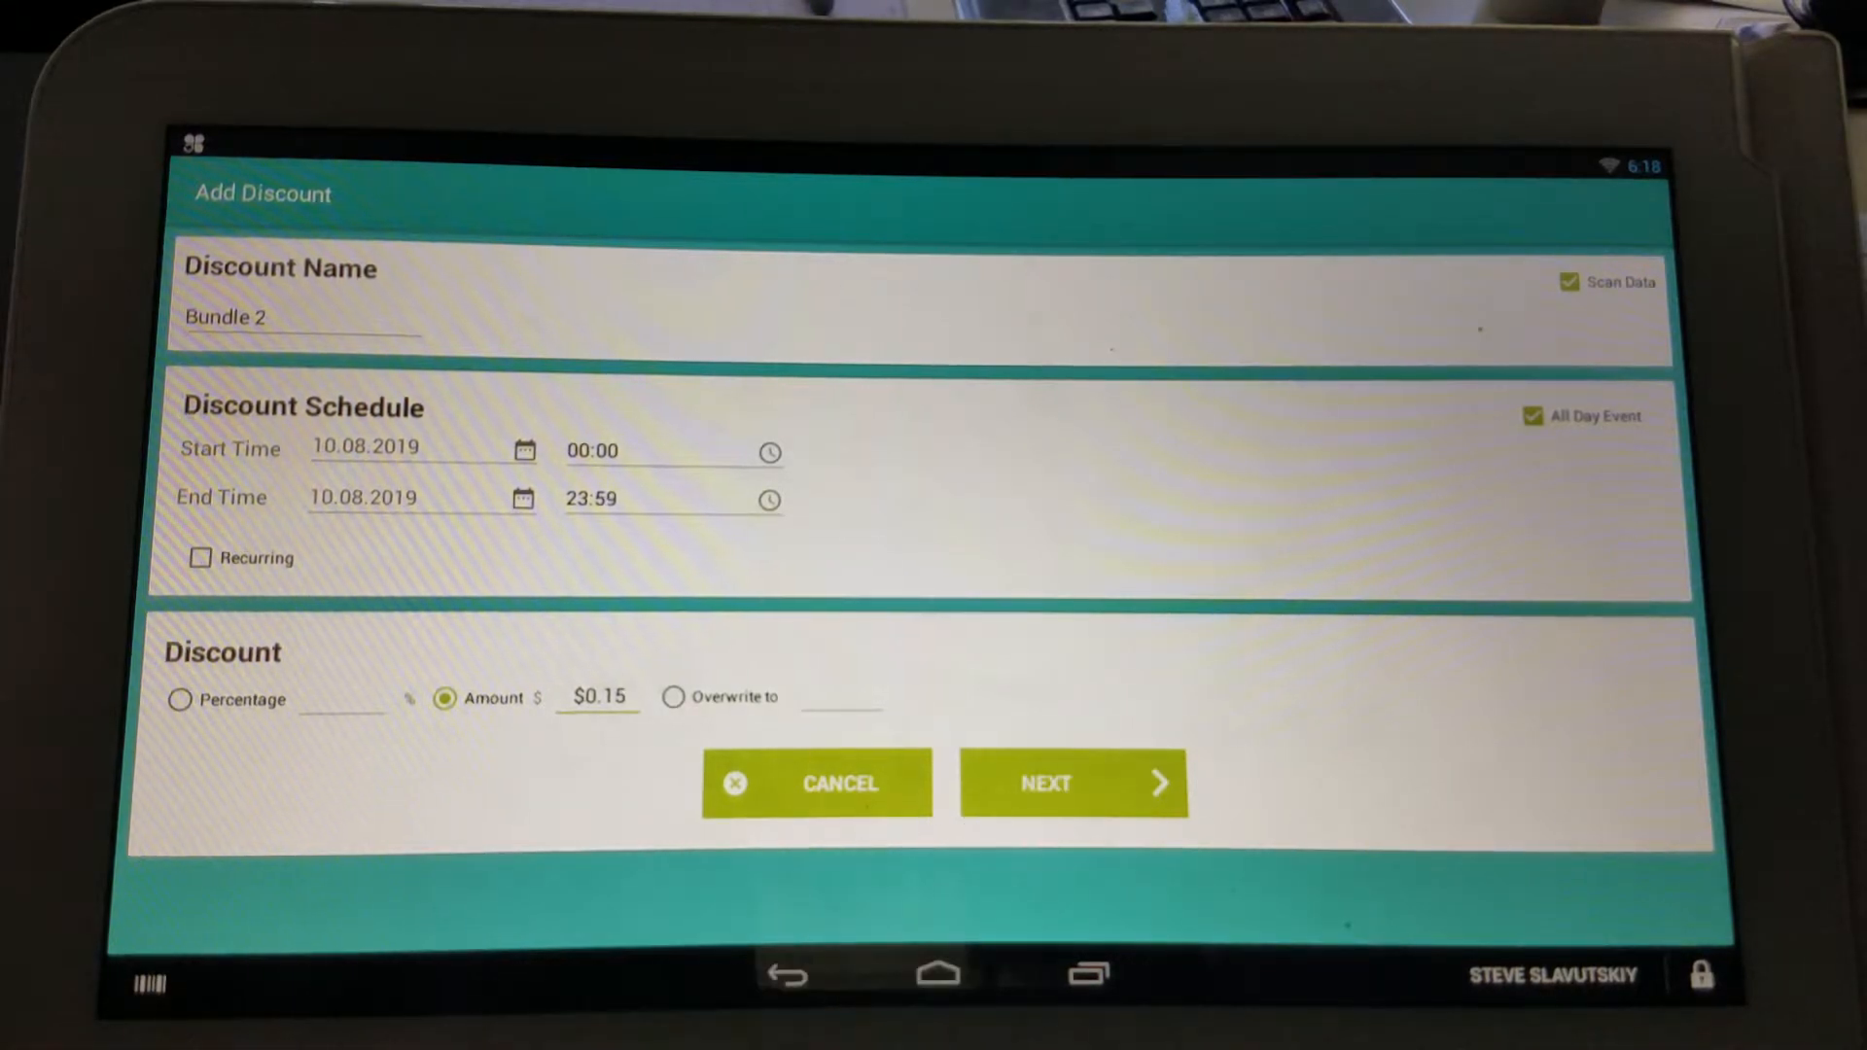
Step: Make Bundle 2 trigger on all items after the first 3, assign the Meats items, and save
click(1567, 282)
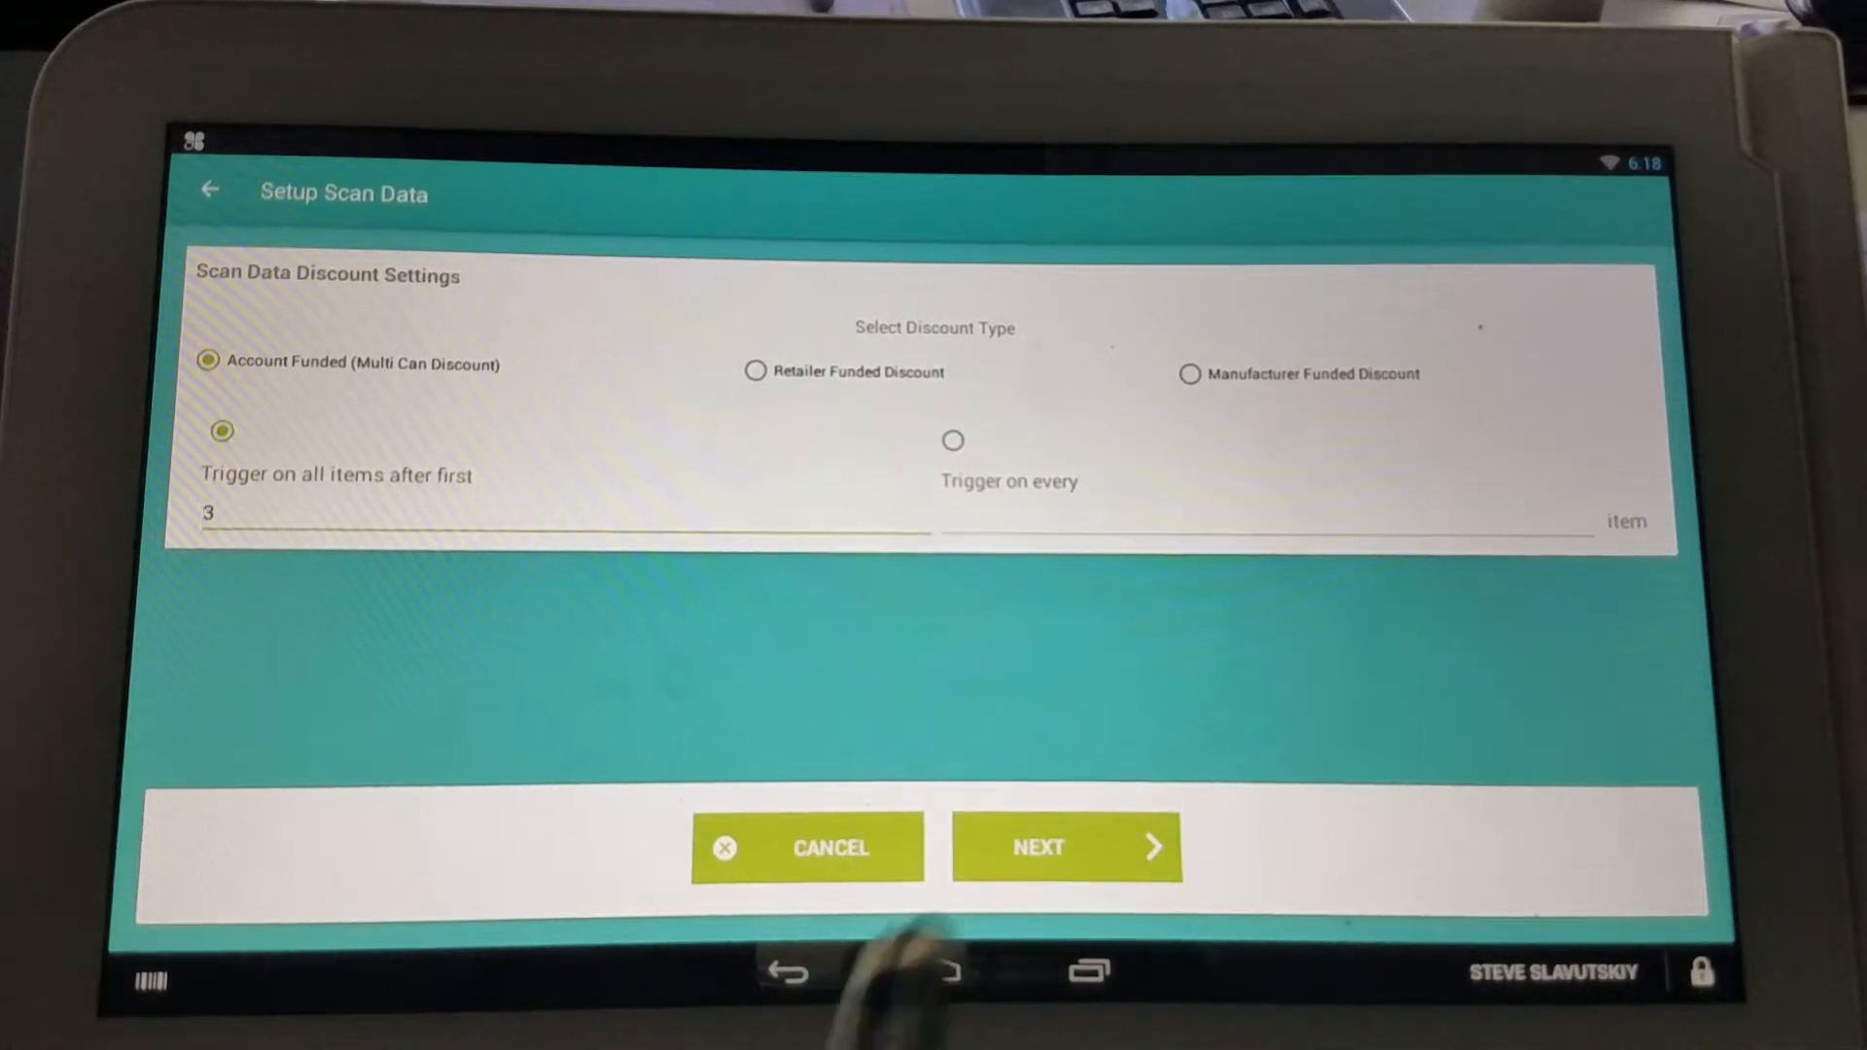
click(1066, 846)
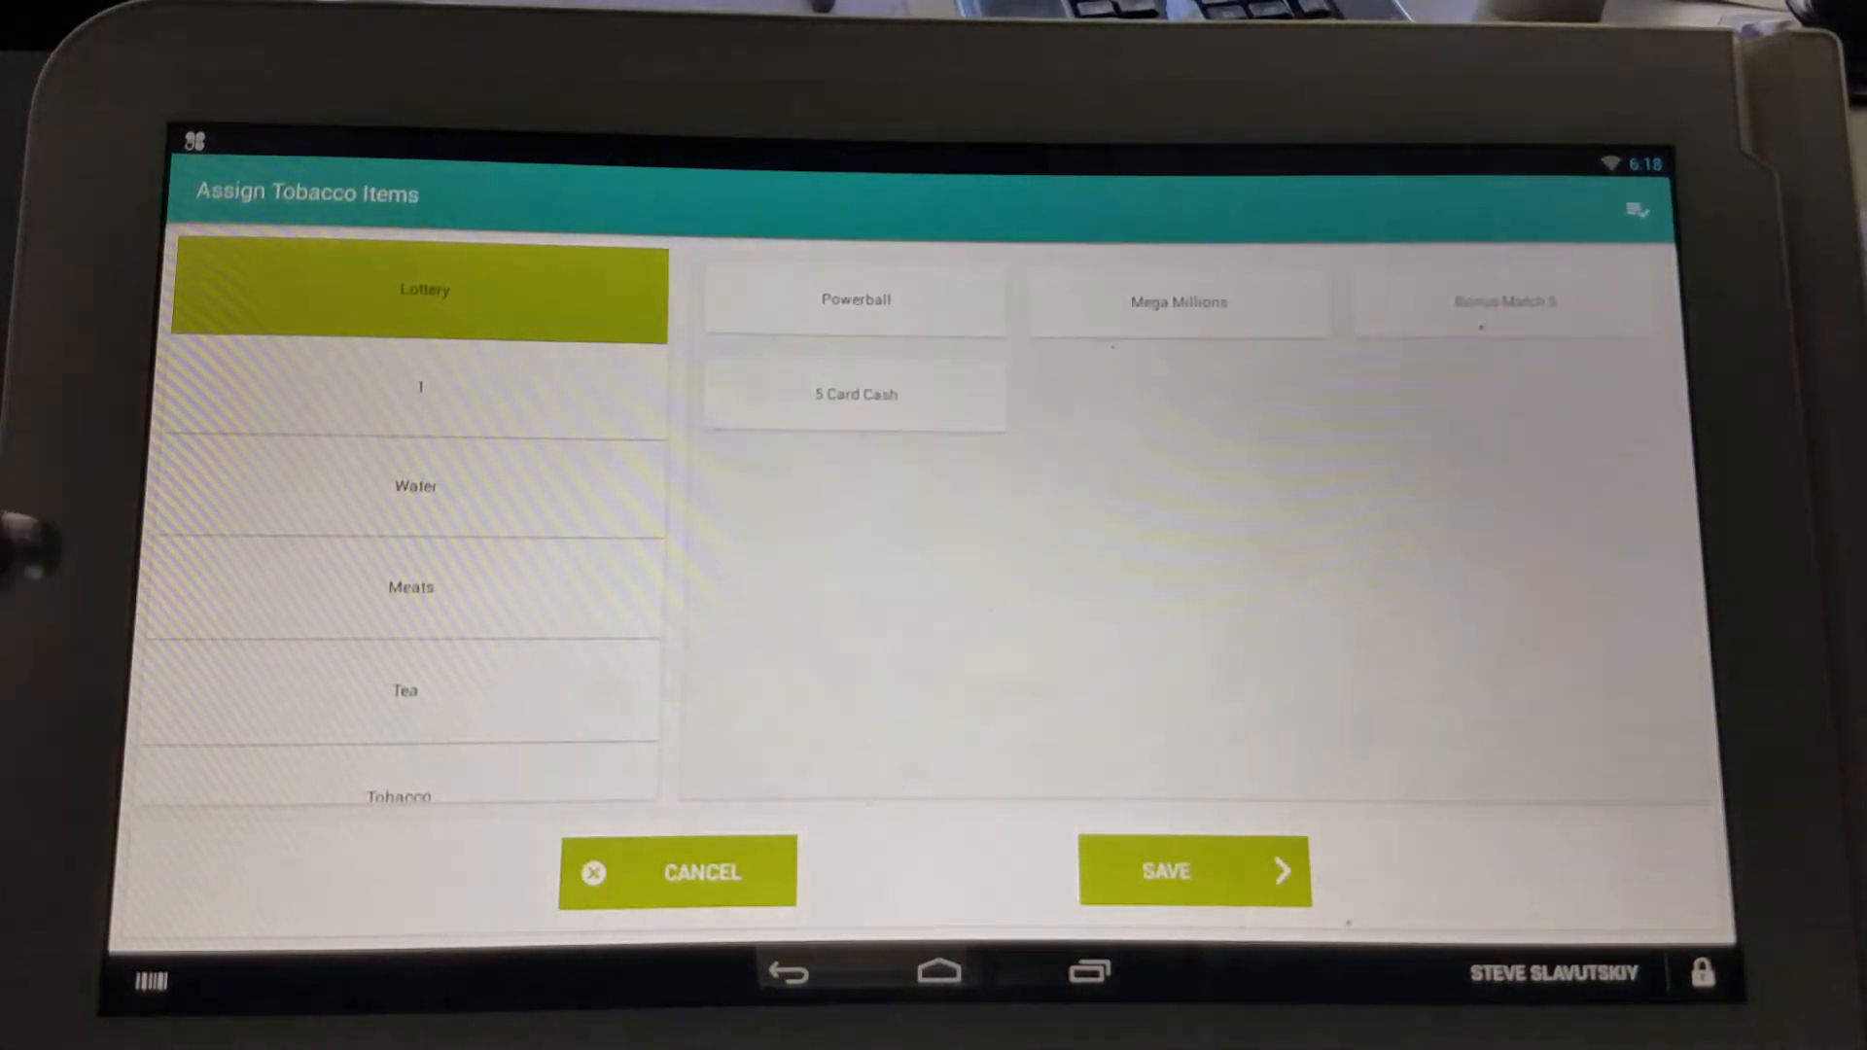
click(410, 585)
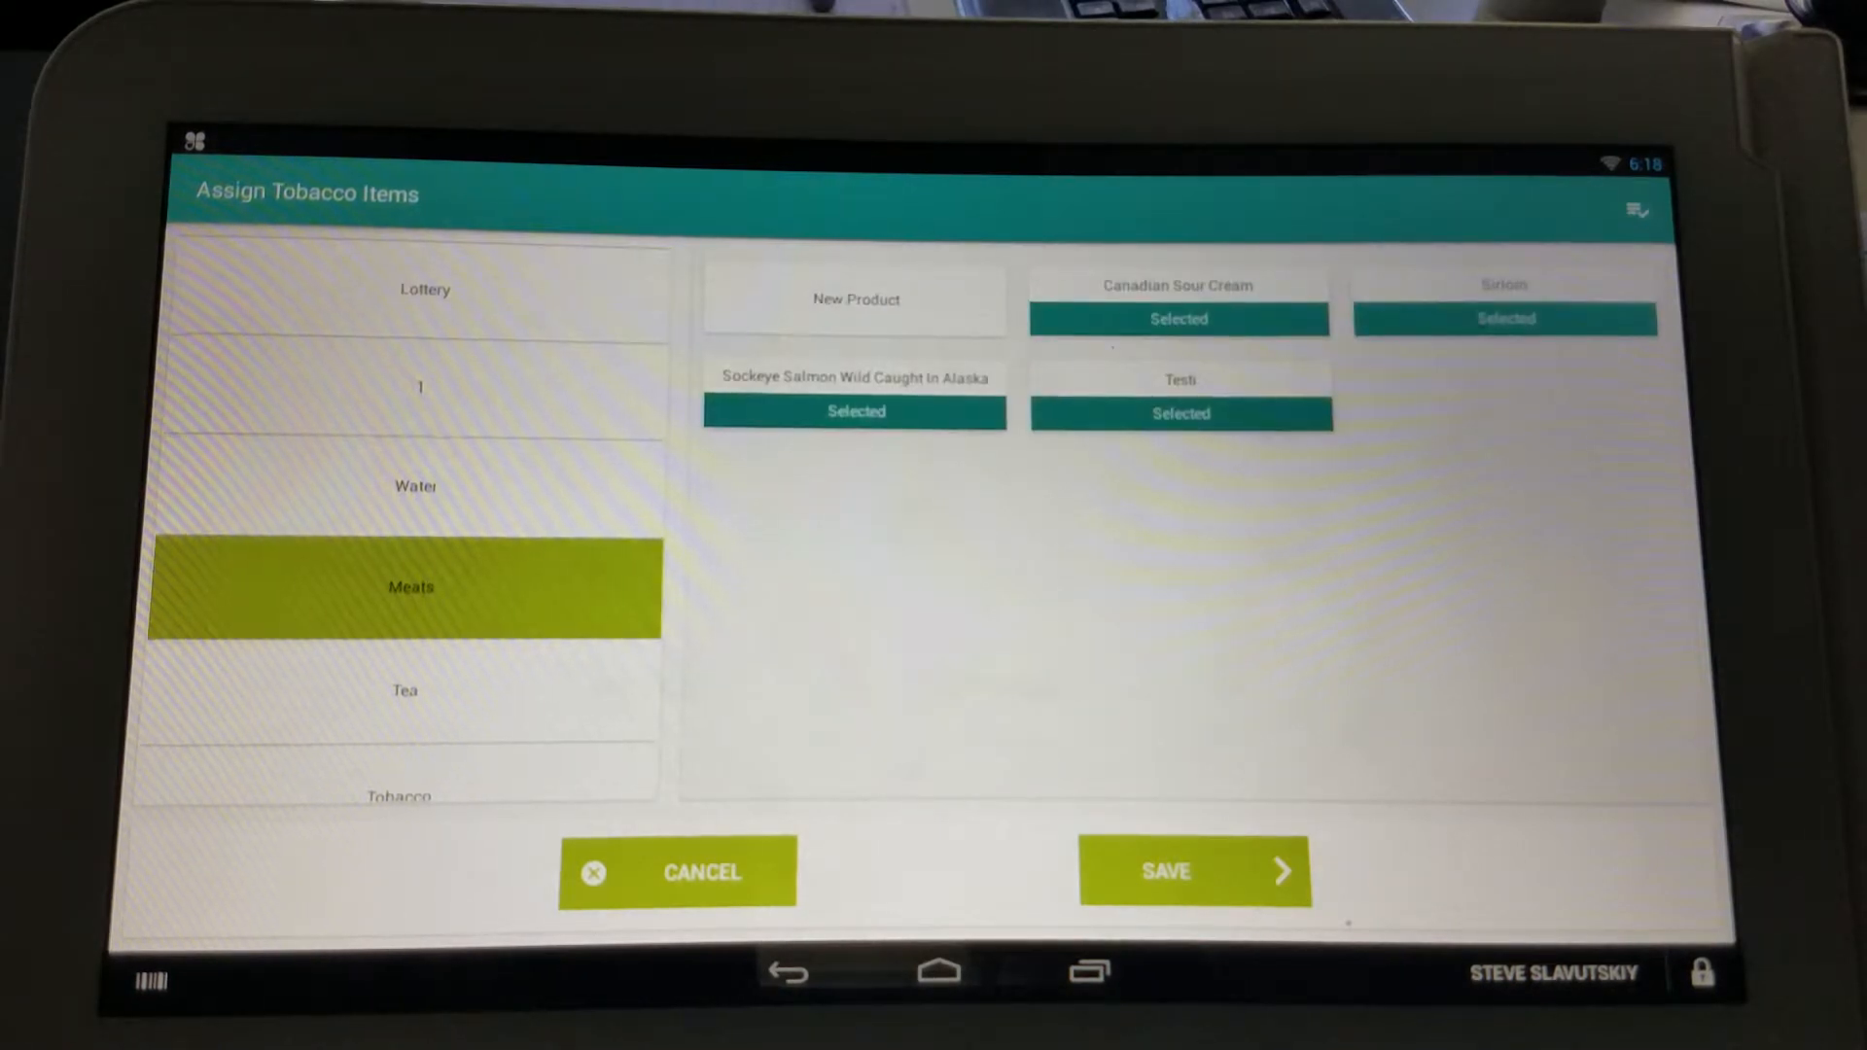
click(1192, 872)
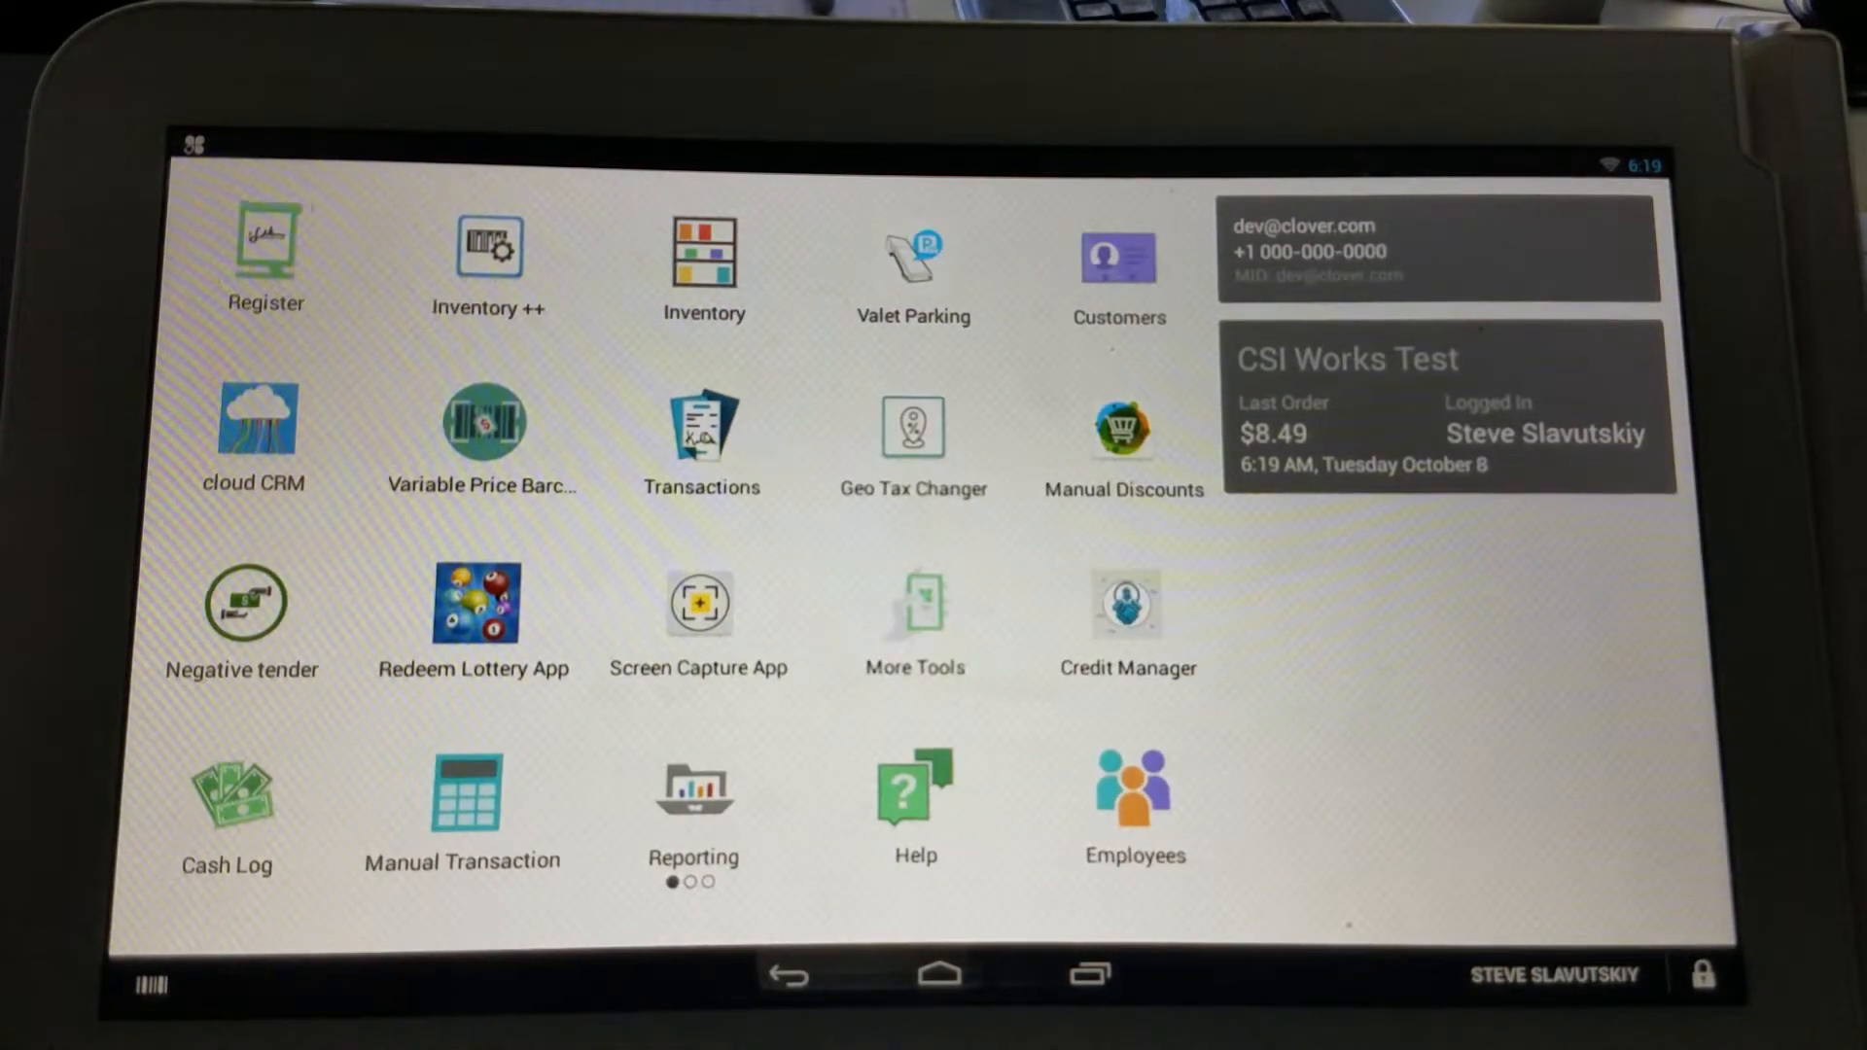
Step: Start a Register order with one $25.00 Test Gghjk from Breads
click(264, 251)
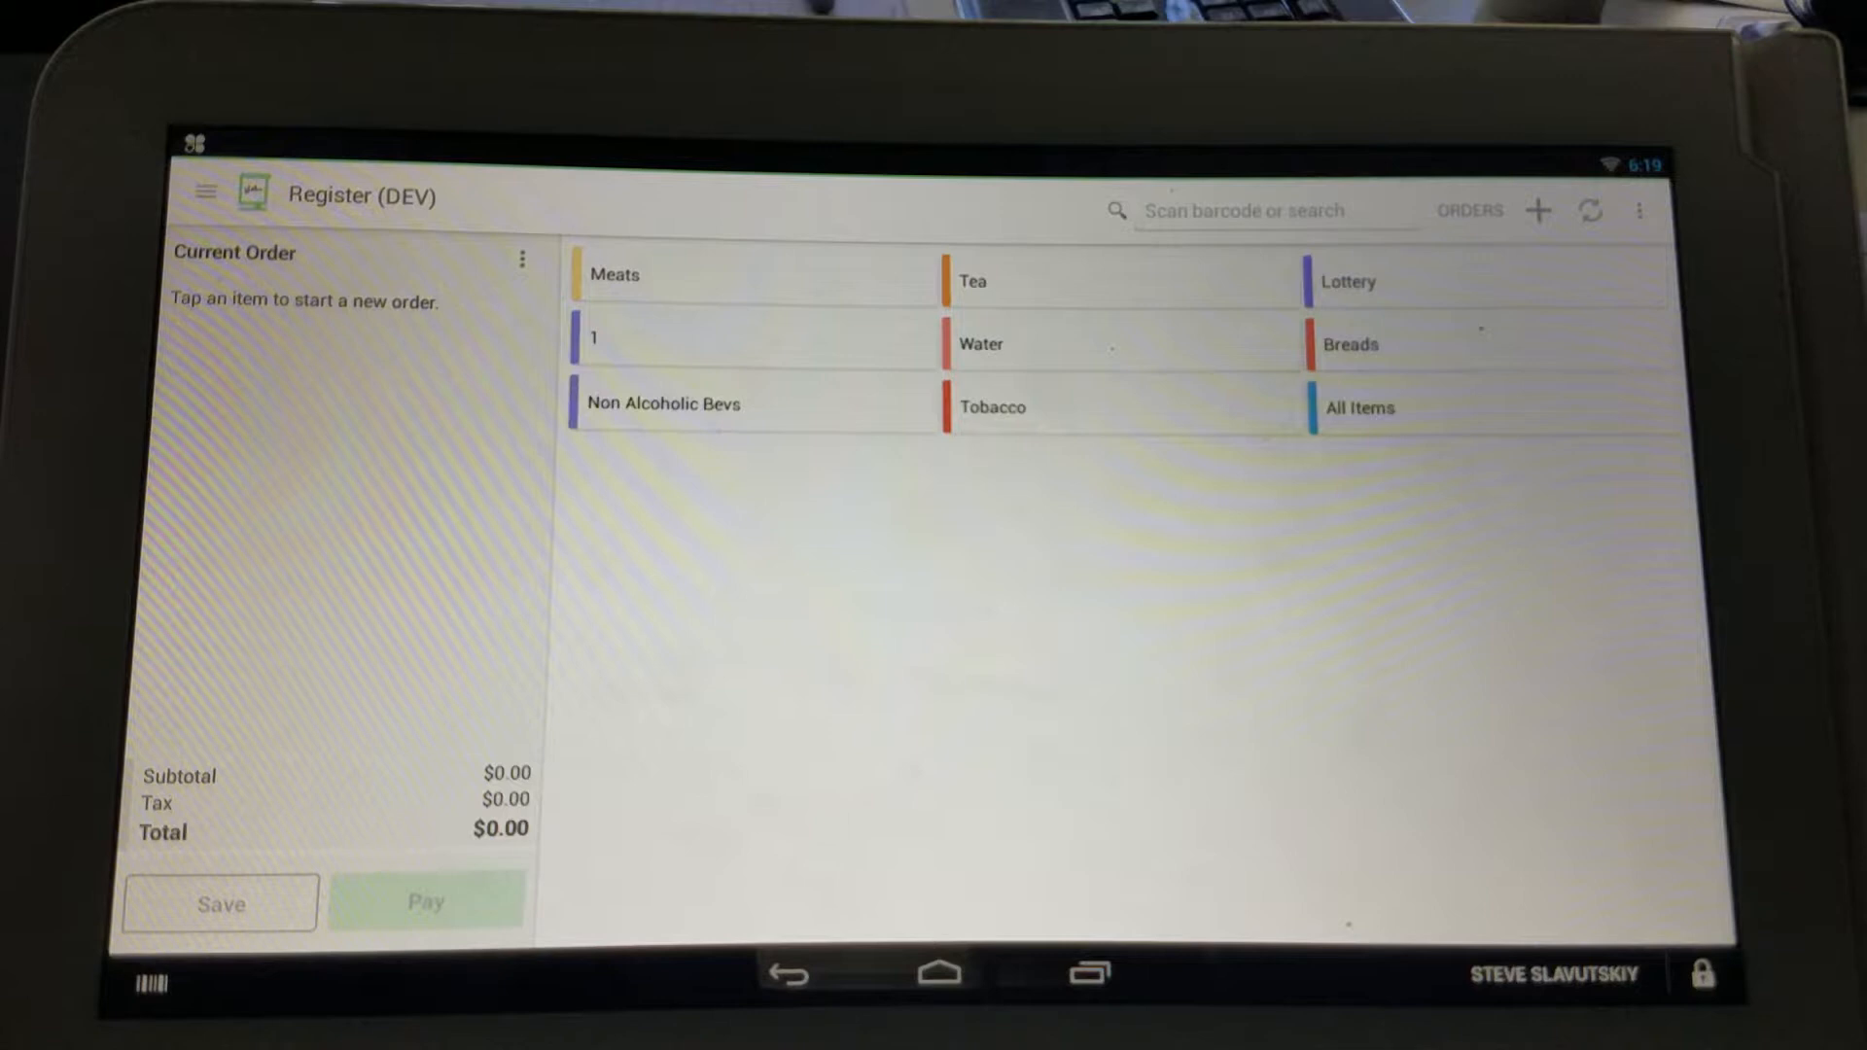
click(1350, 346)
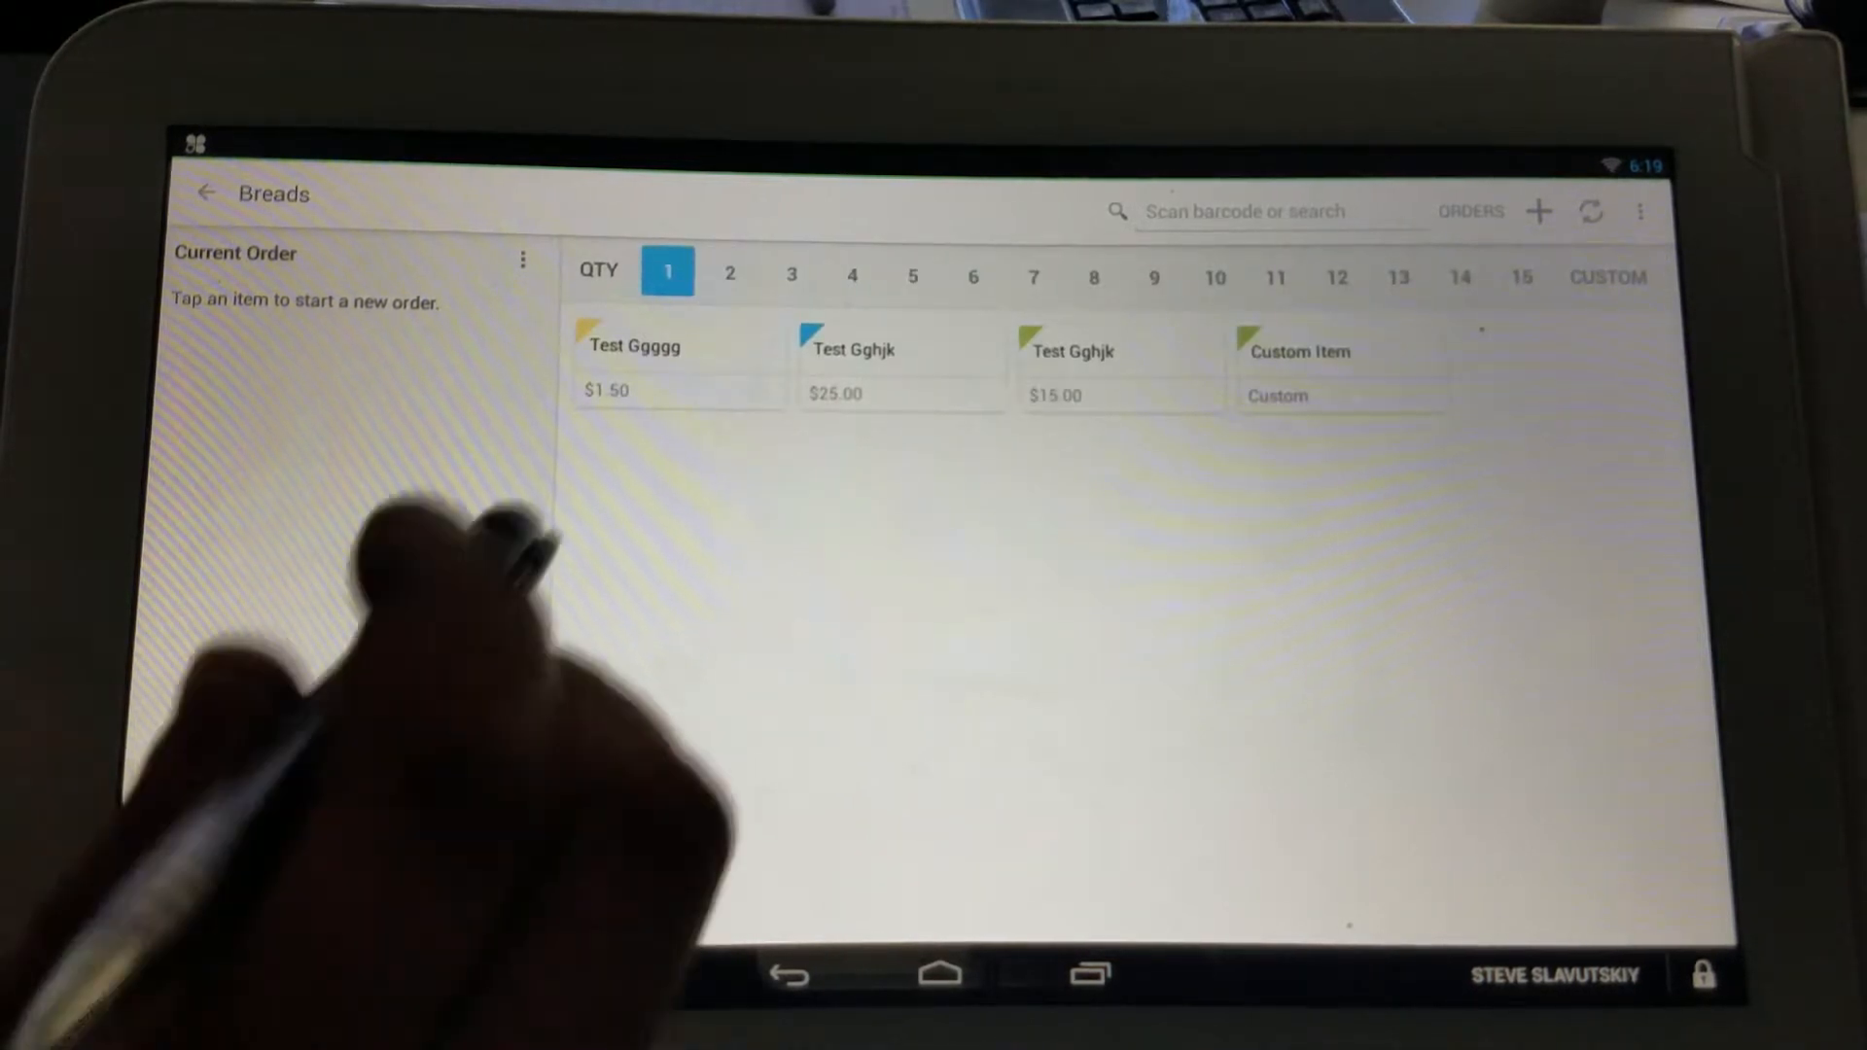
click(901, 370)
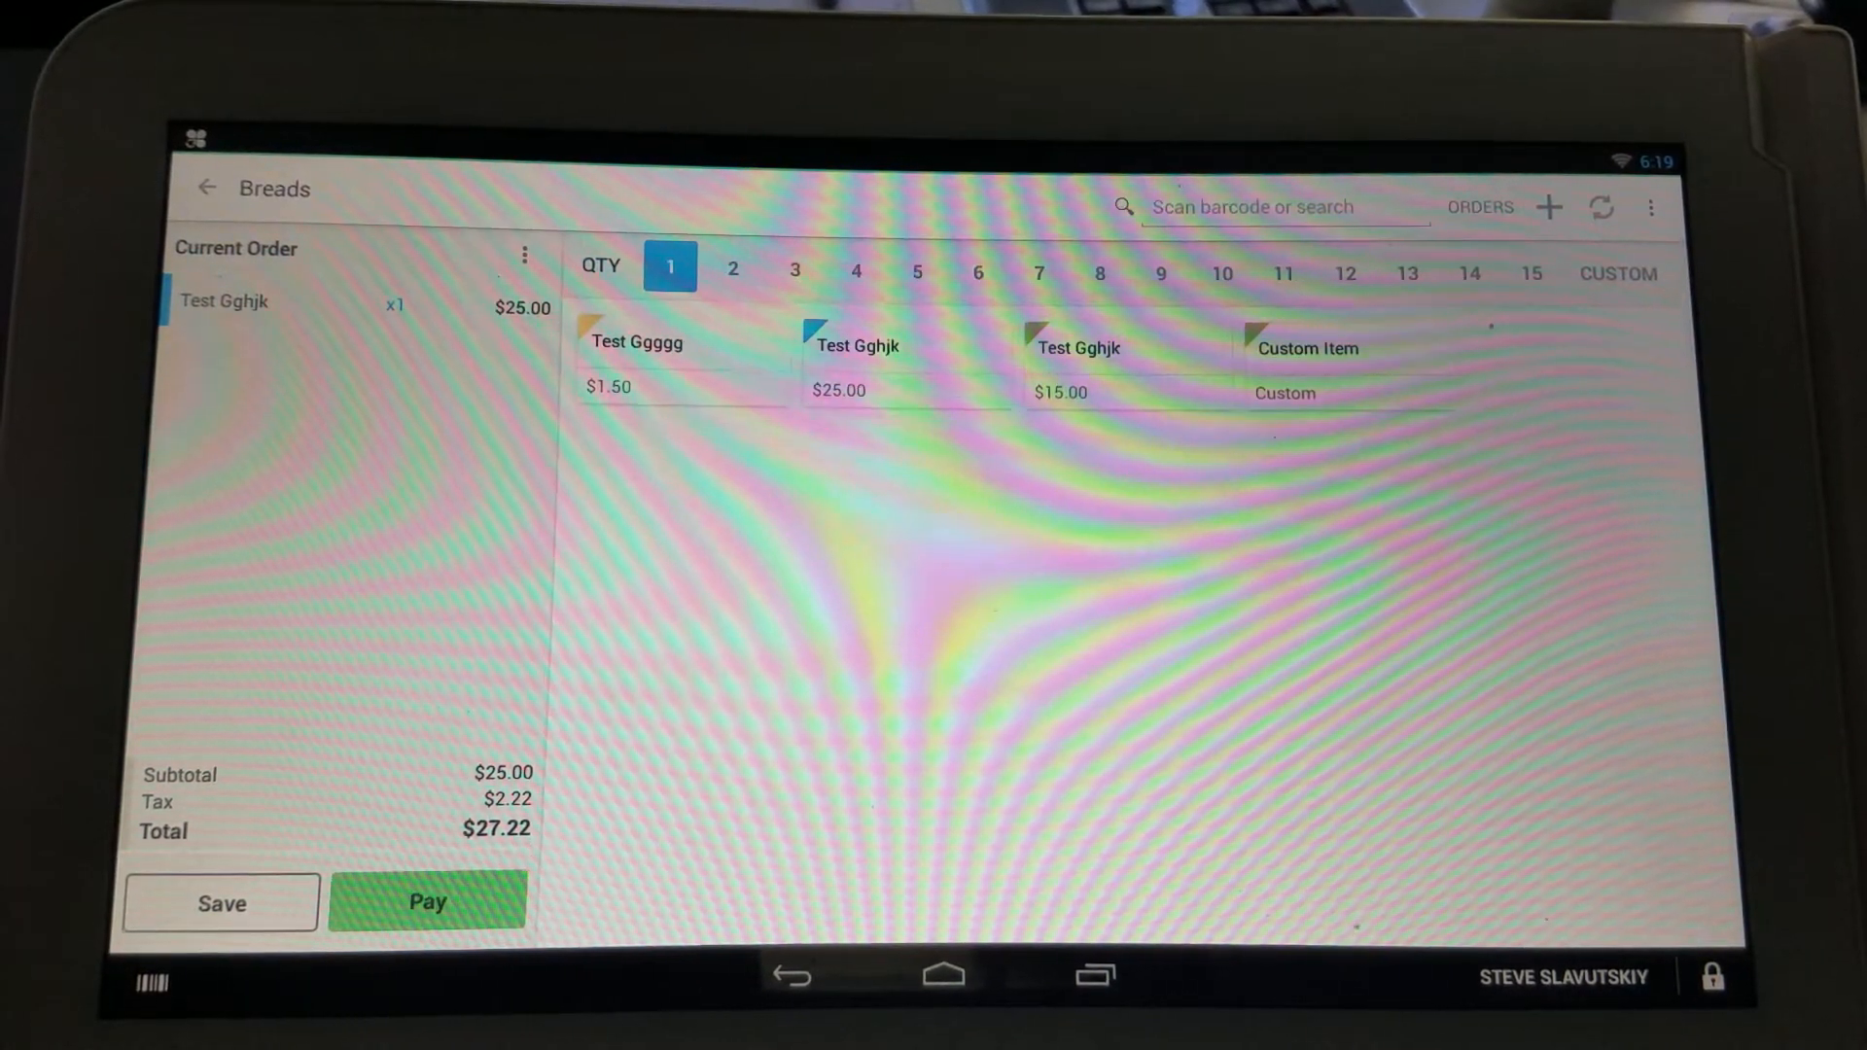
Step: Raise Test Gghjk to 3 units so Bundle 1 discounts the first two, total $81.39
click(224, 302)
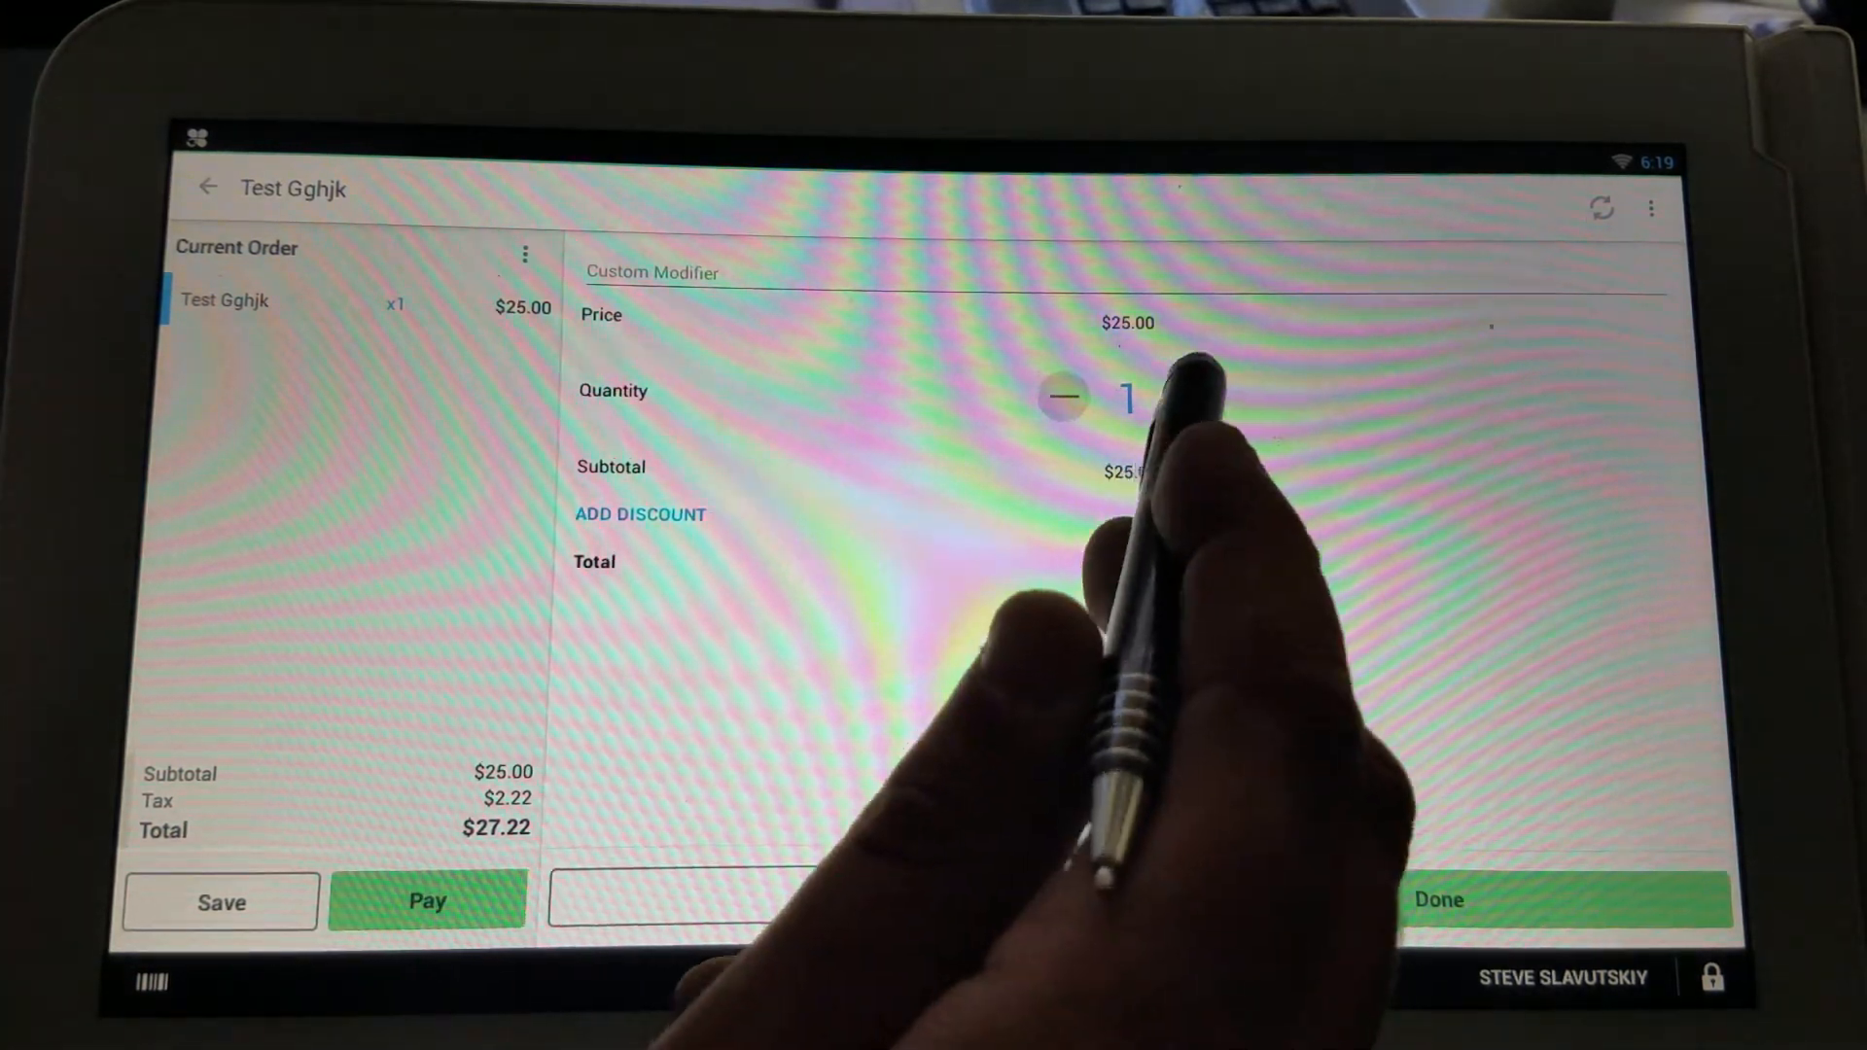
click(1194, 397)
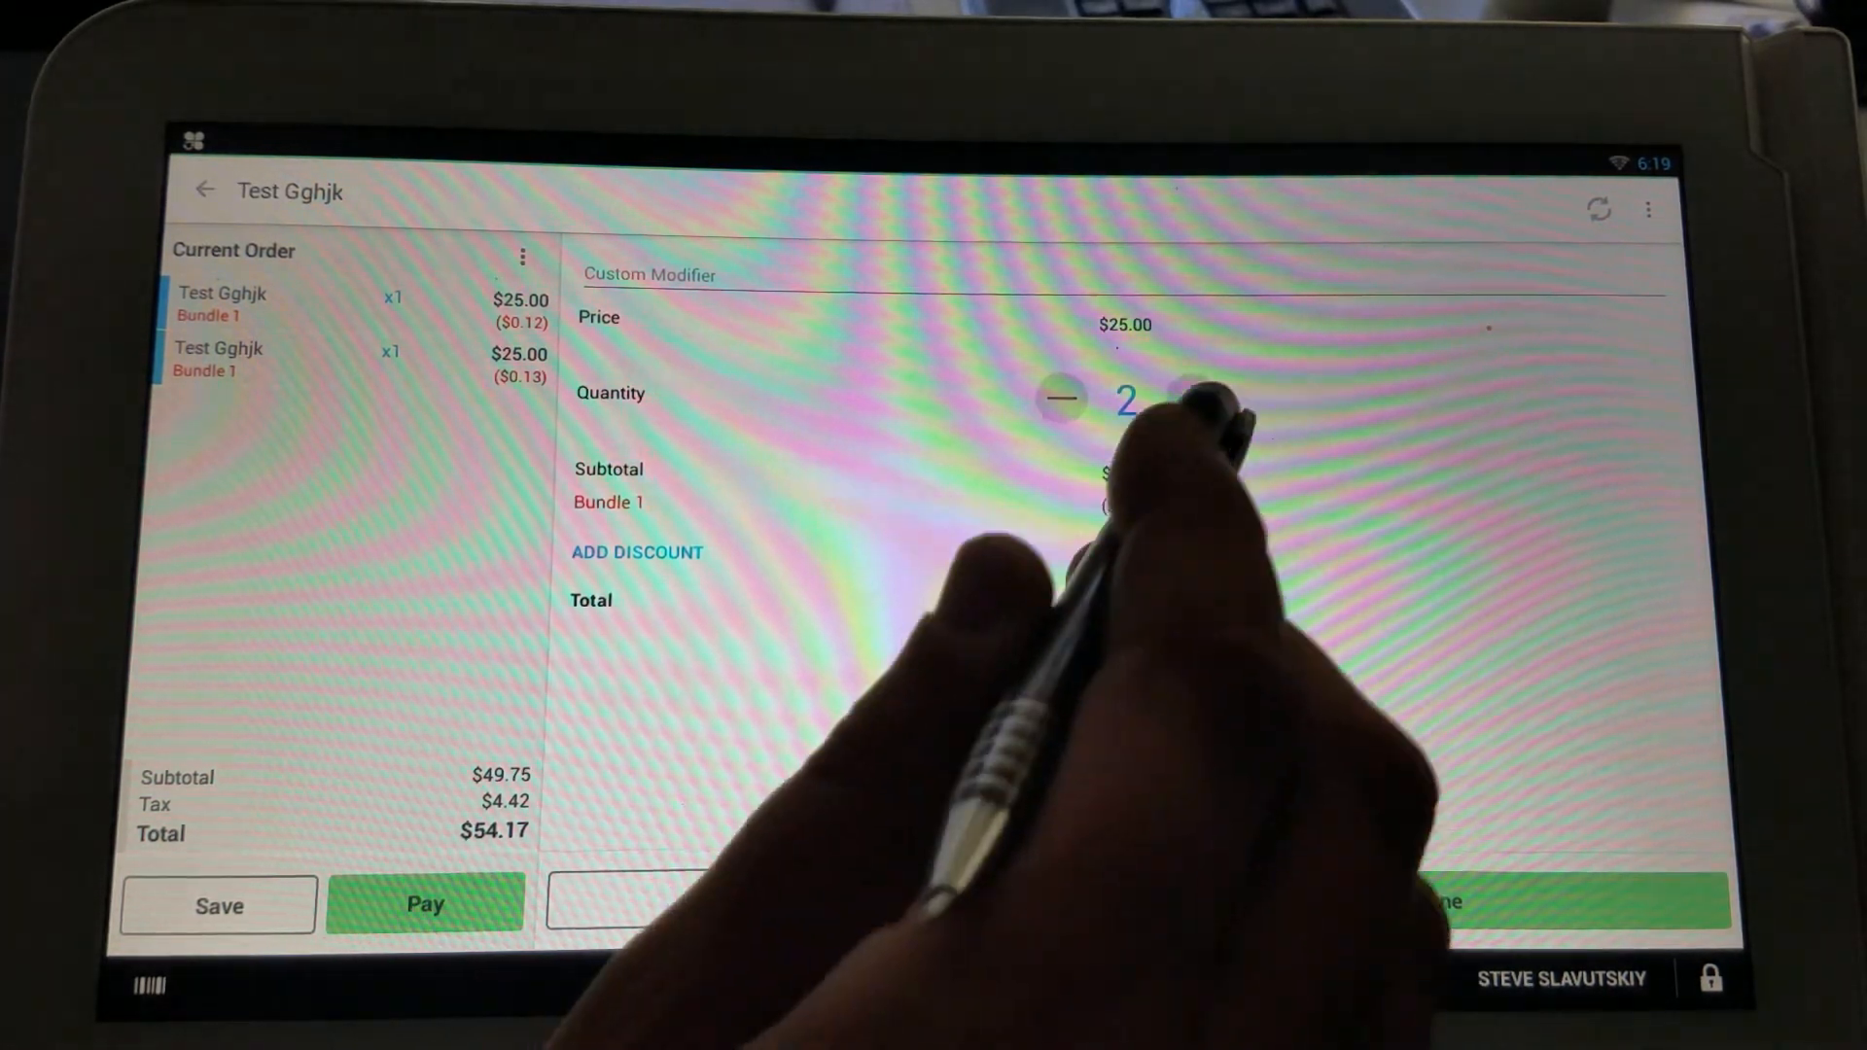
click(1190, 399)
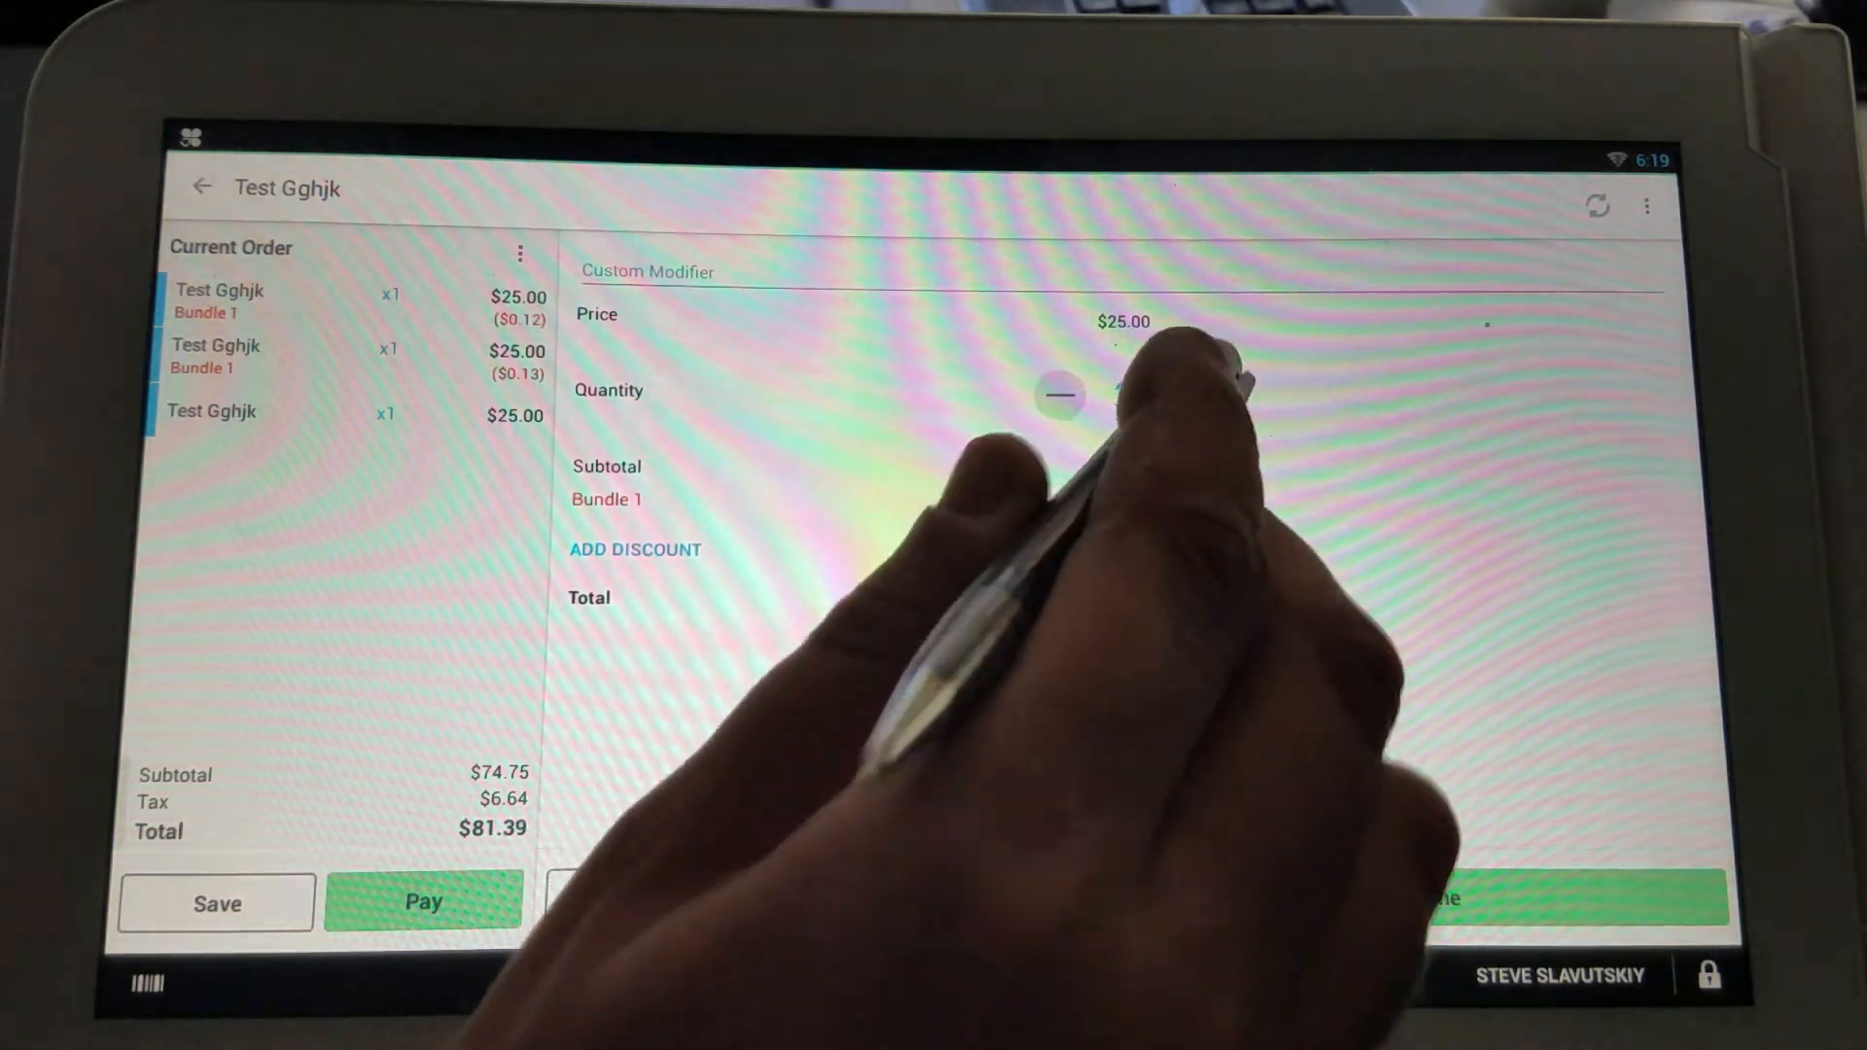
click(1186, 395)
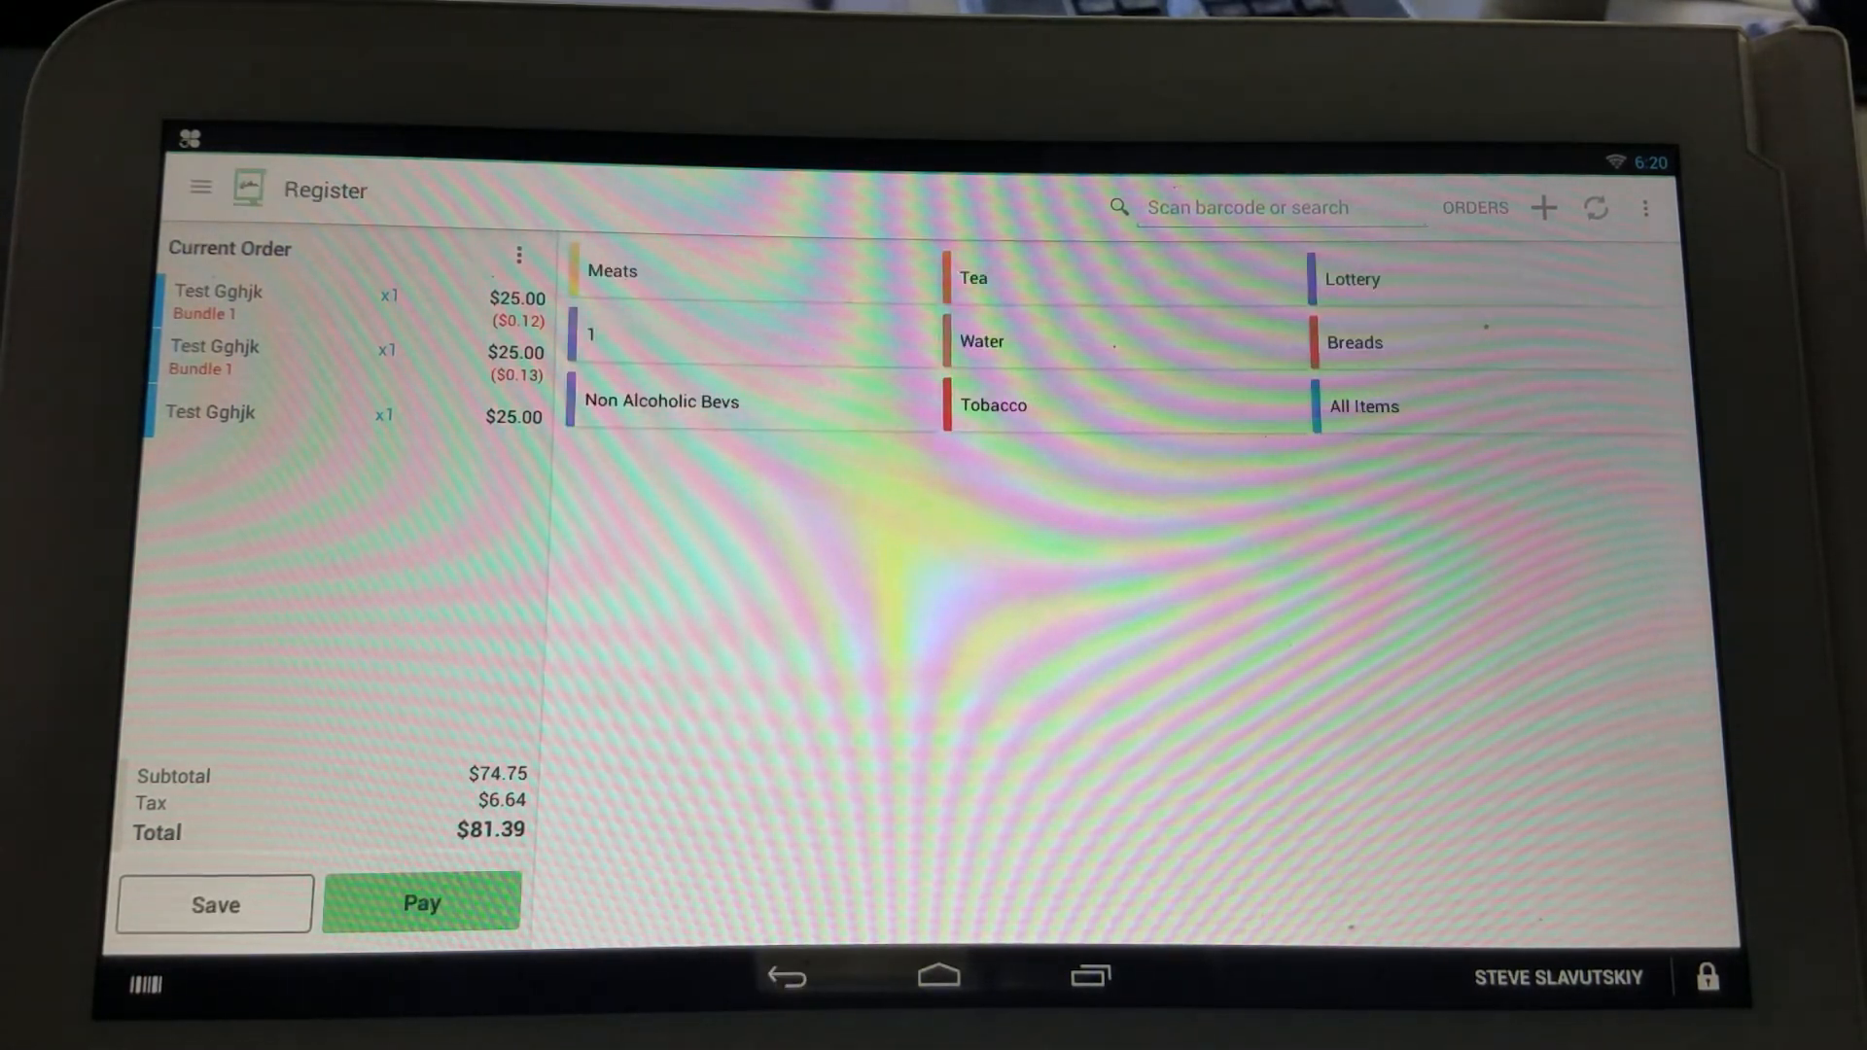
Step: Add a Canadian Sour Cream from Meats at a set price of $1.00, total $82.48
click(612, 270)
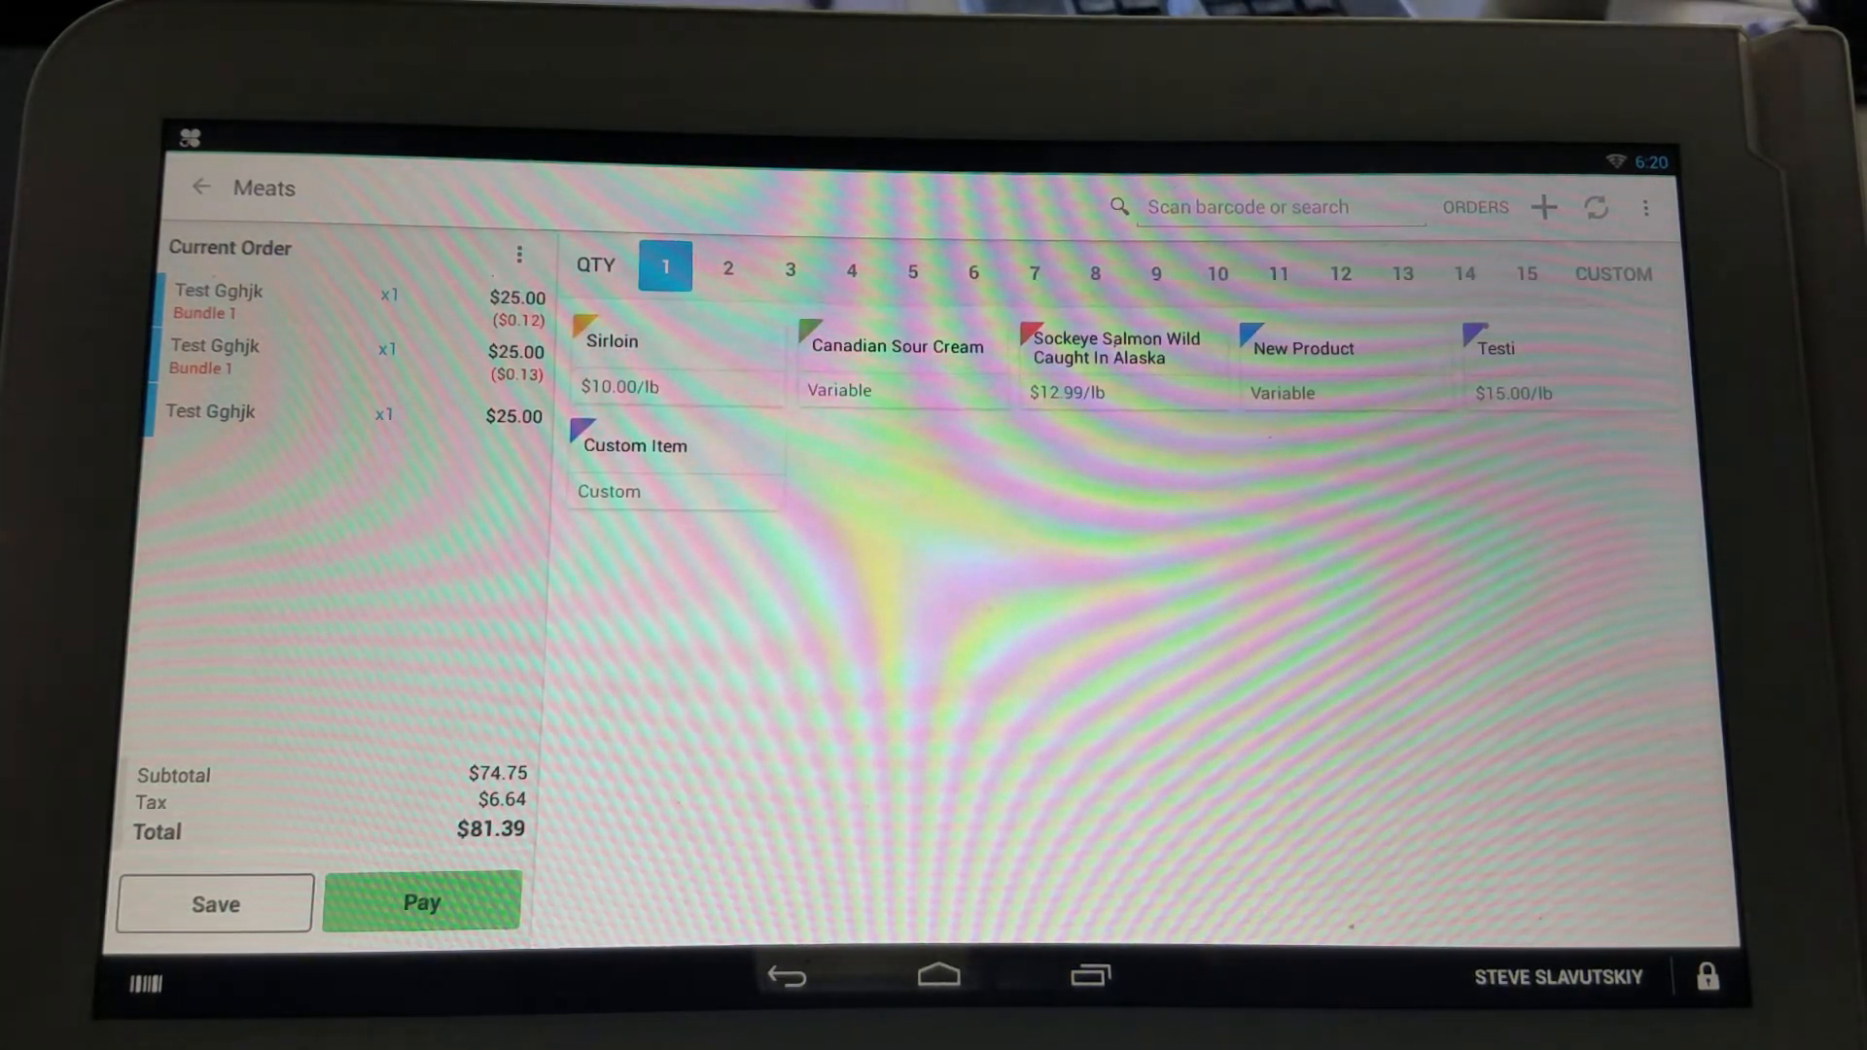
click(895, 363)
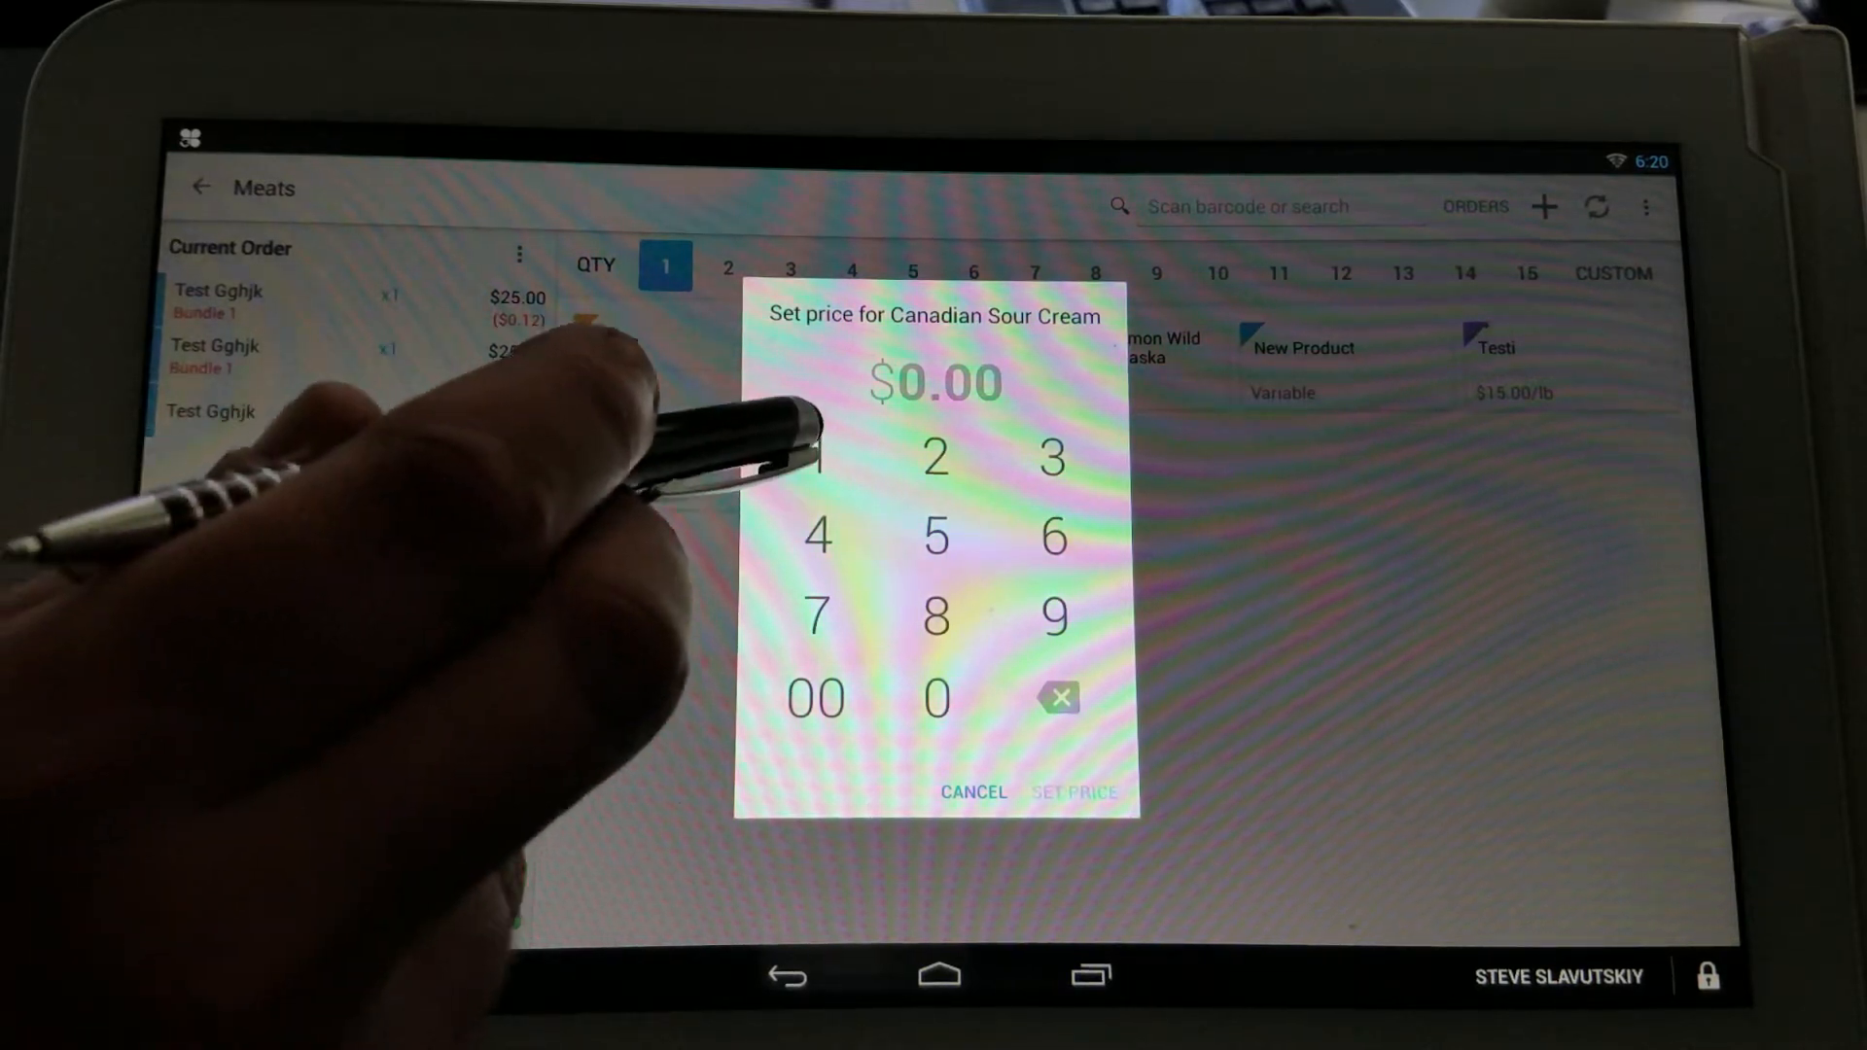
click(815, 457)
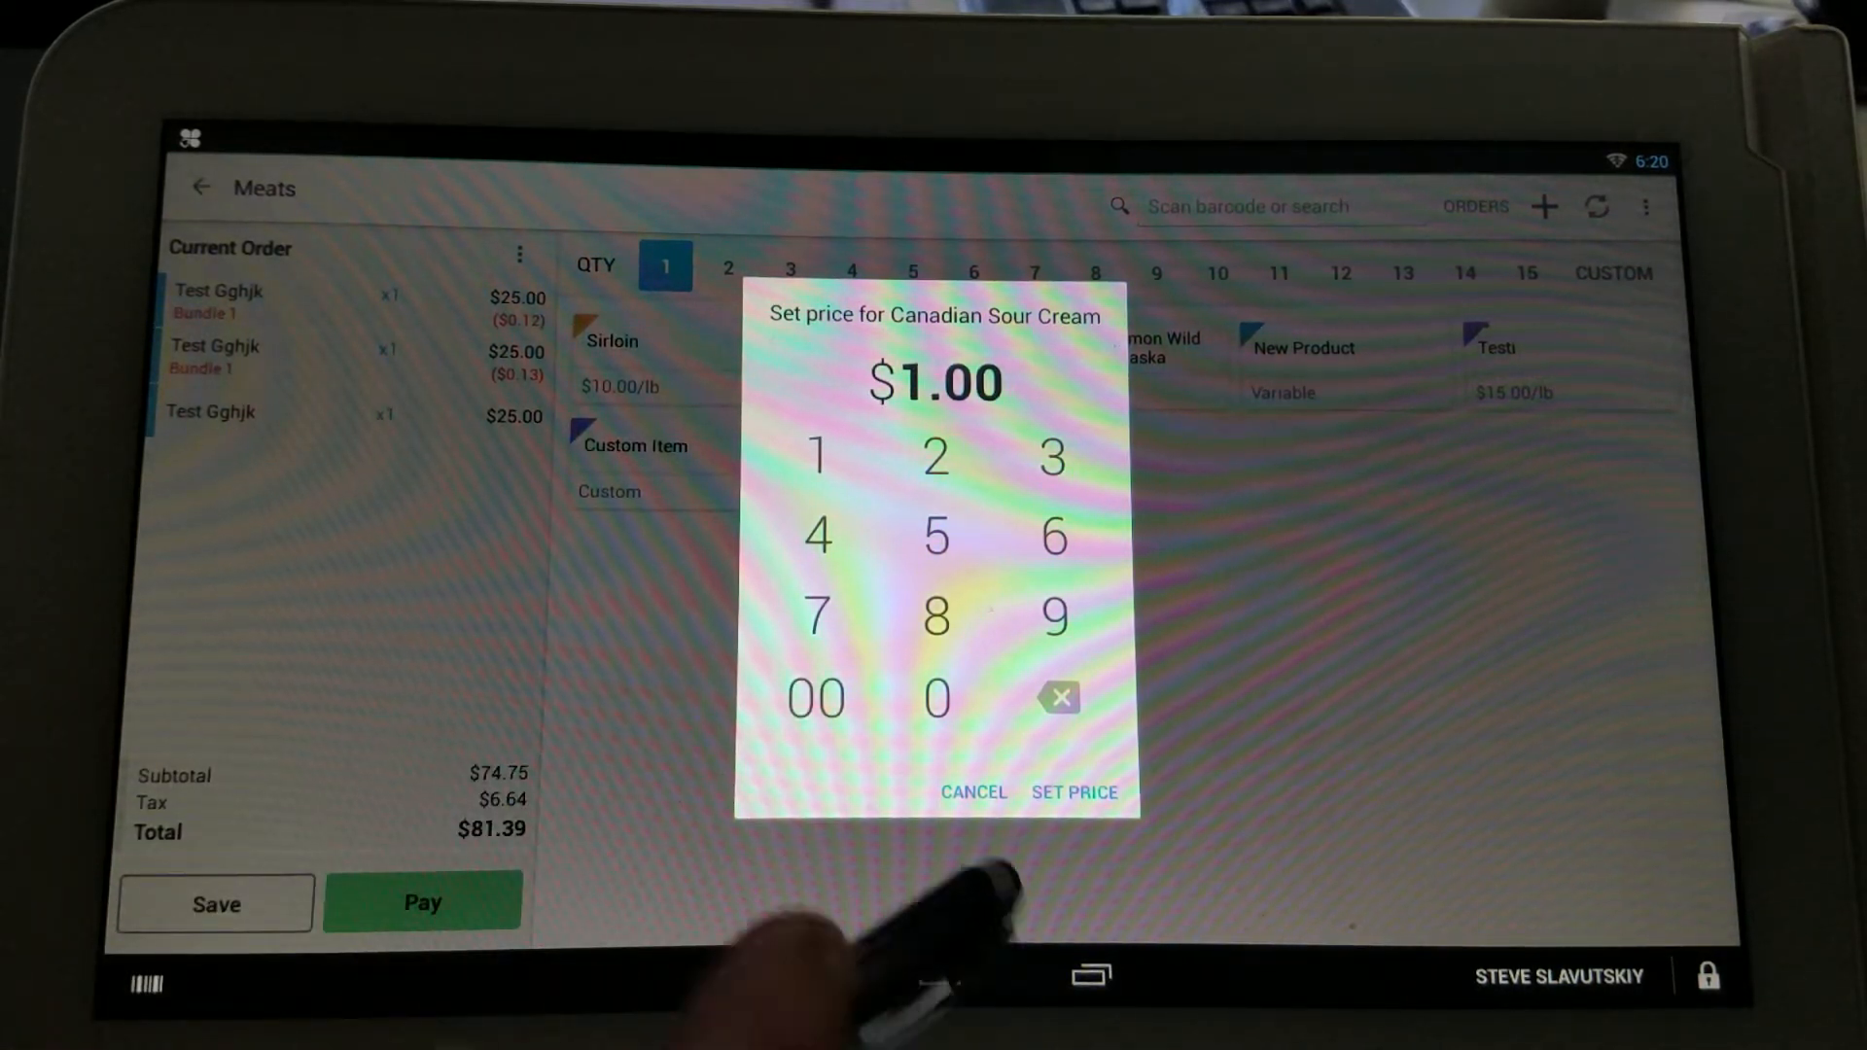
click(1073, 791)
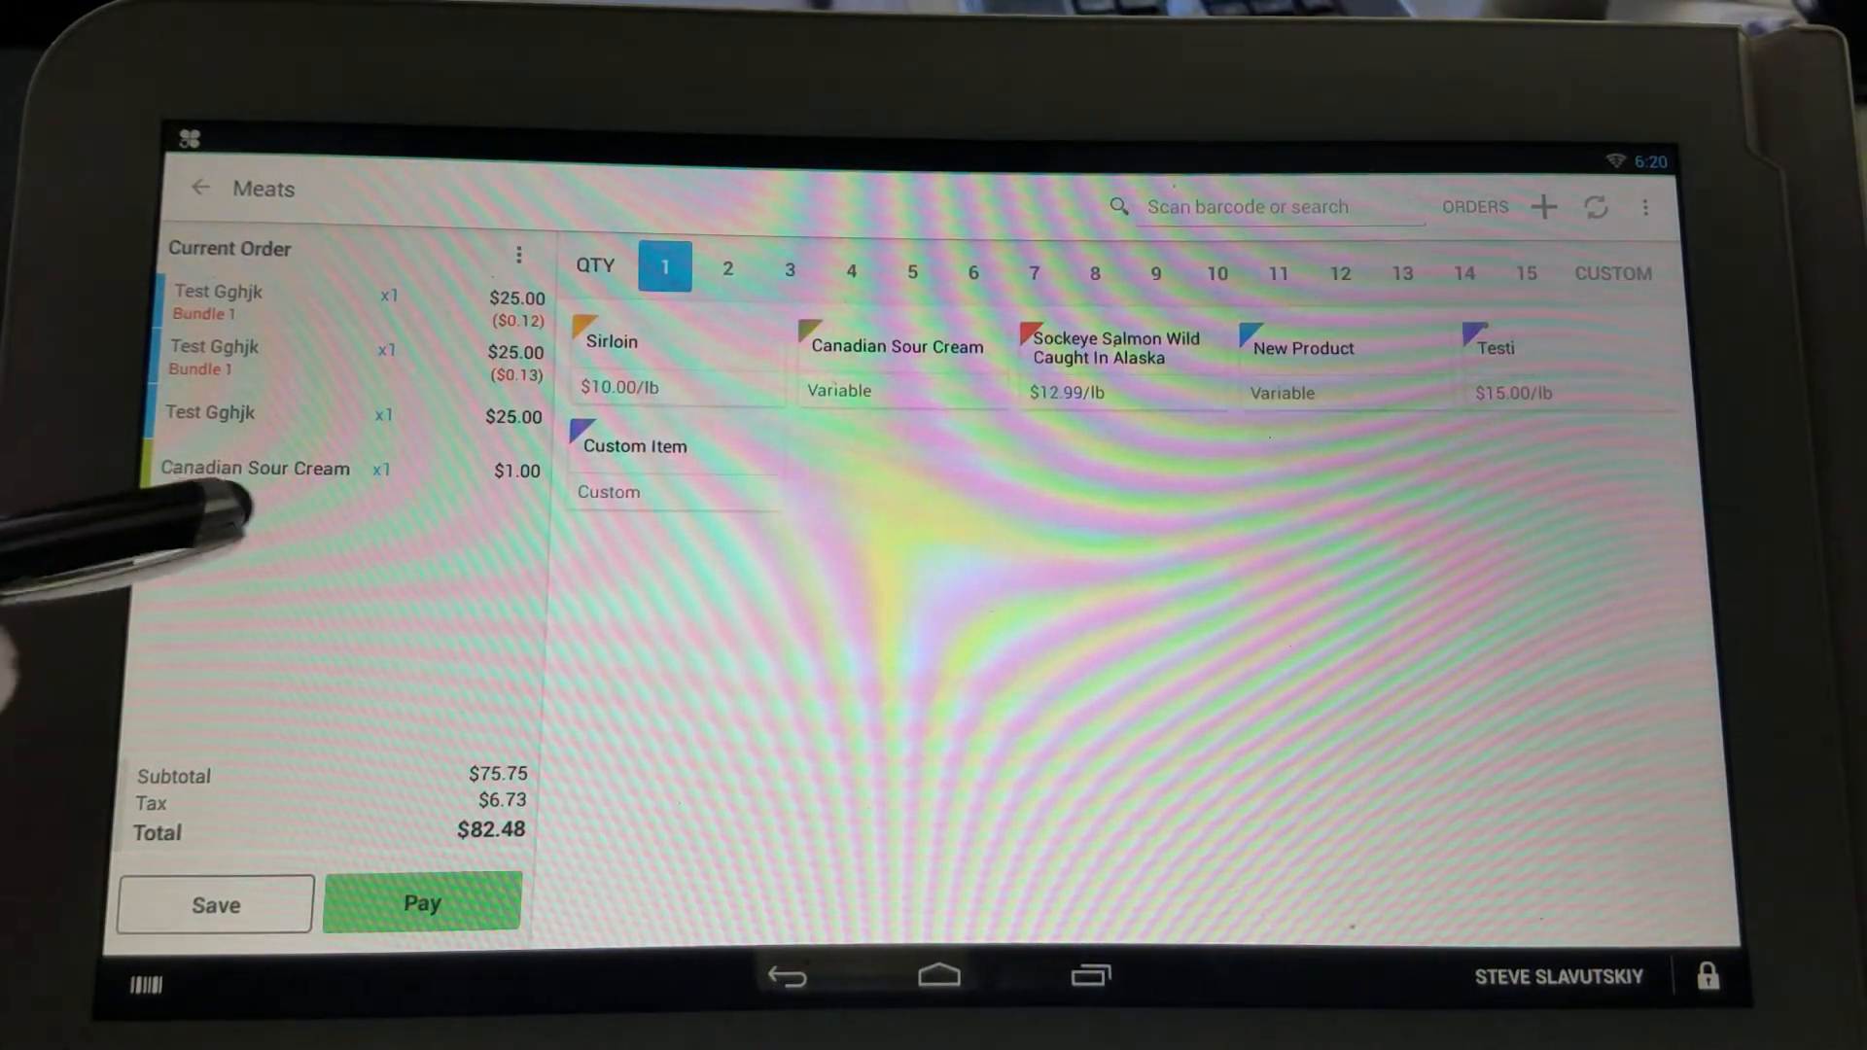
click(253, 469)
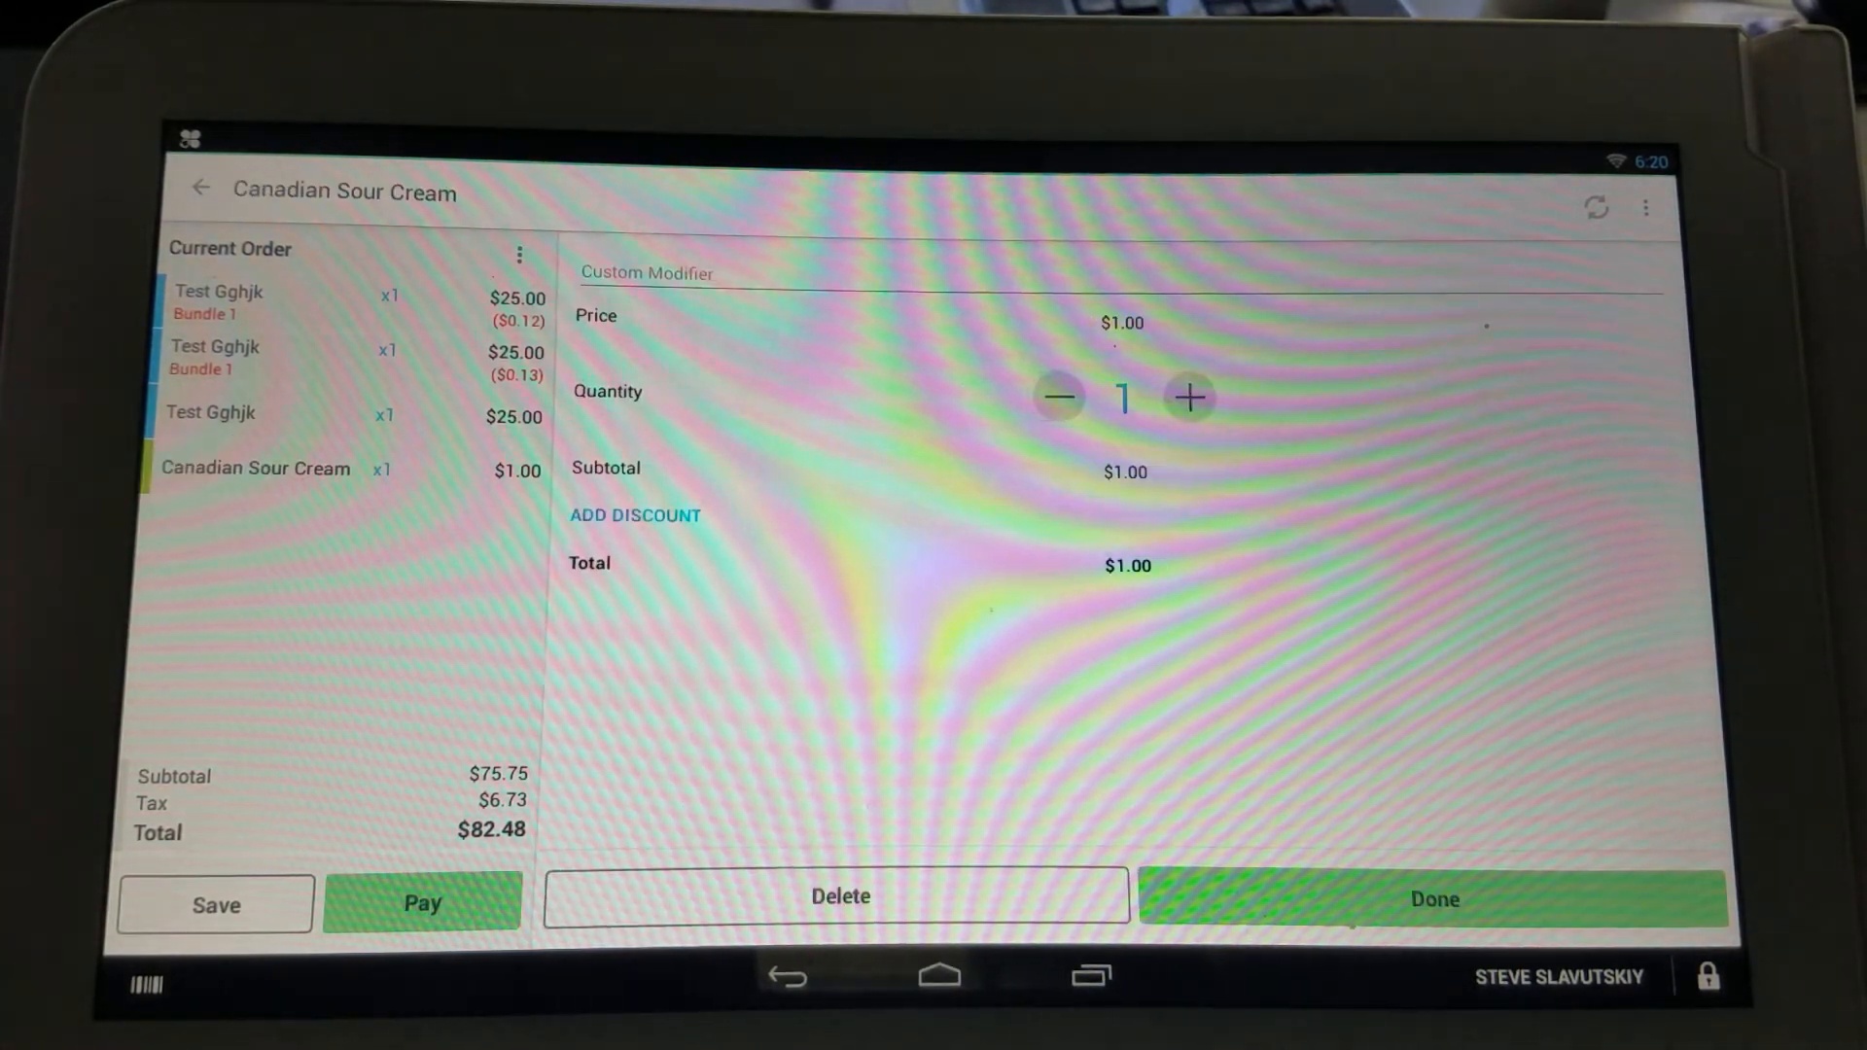
Step: Raise Canadian Sour Cream to 7 units so Bundle 2 takes $1.05 off, total $87.87
click(1186, 397)
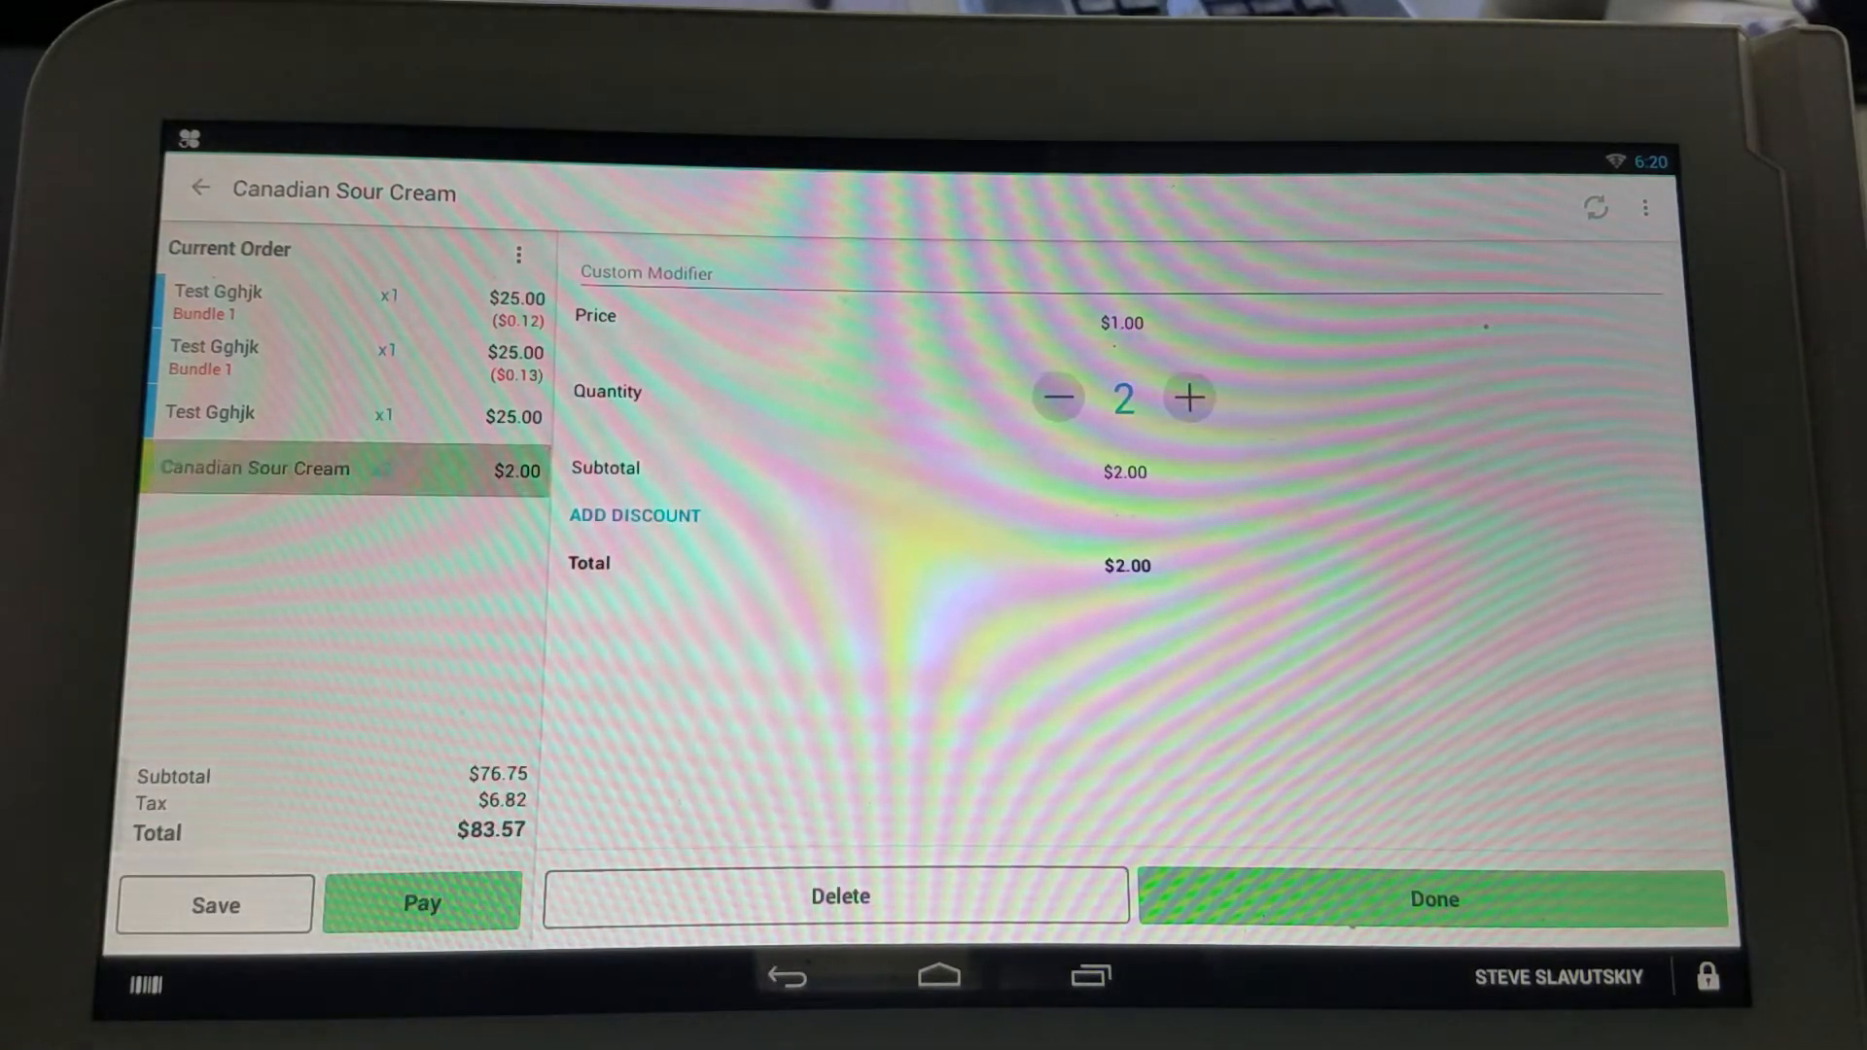
click(1187, 397)
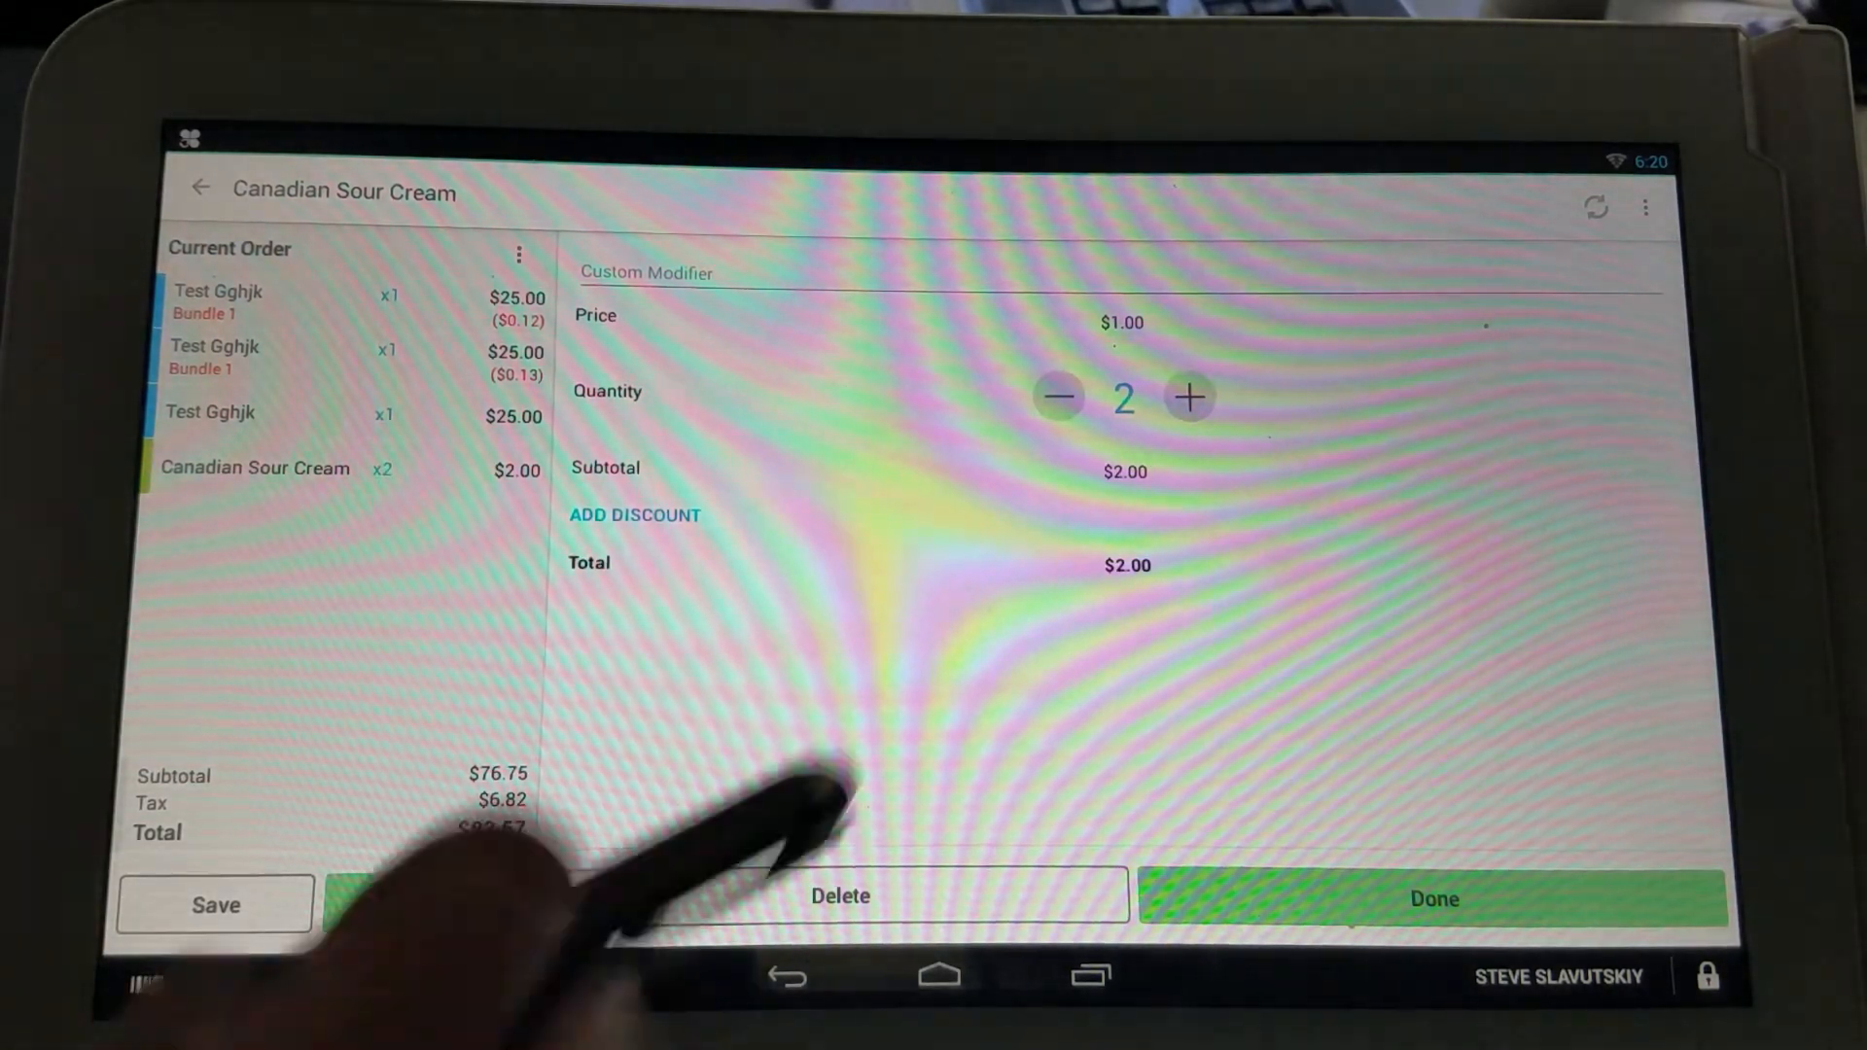
click(1186, 397)
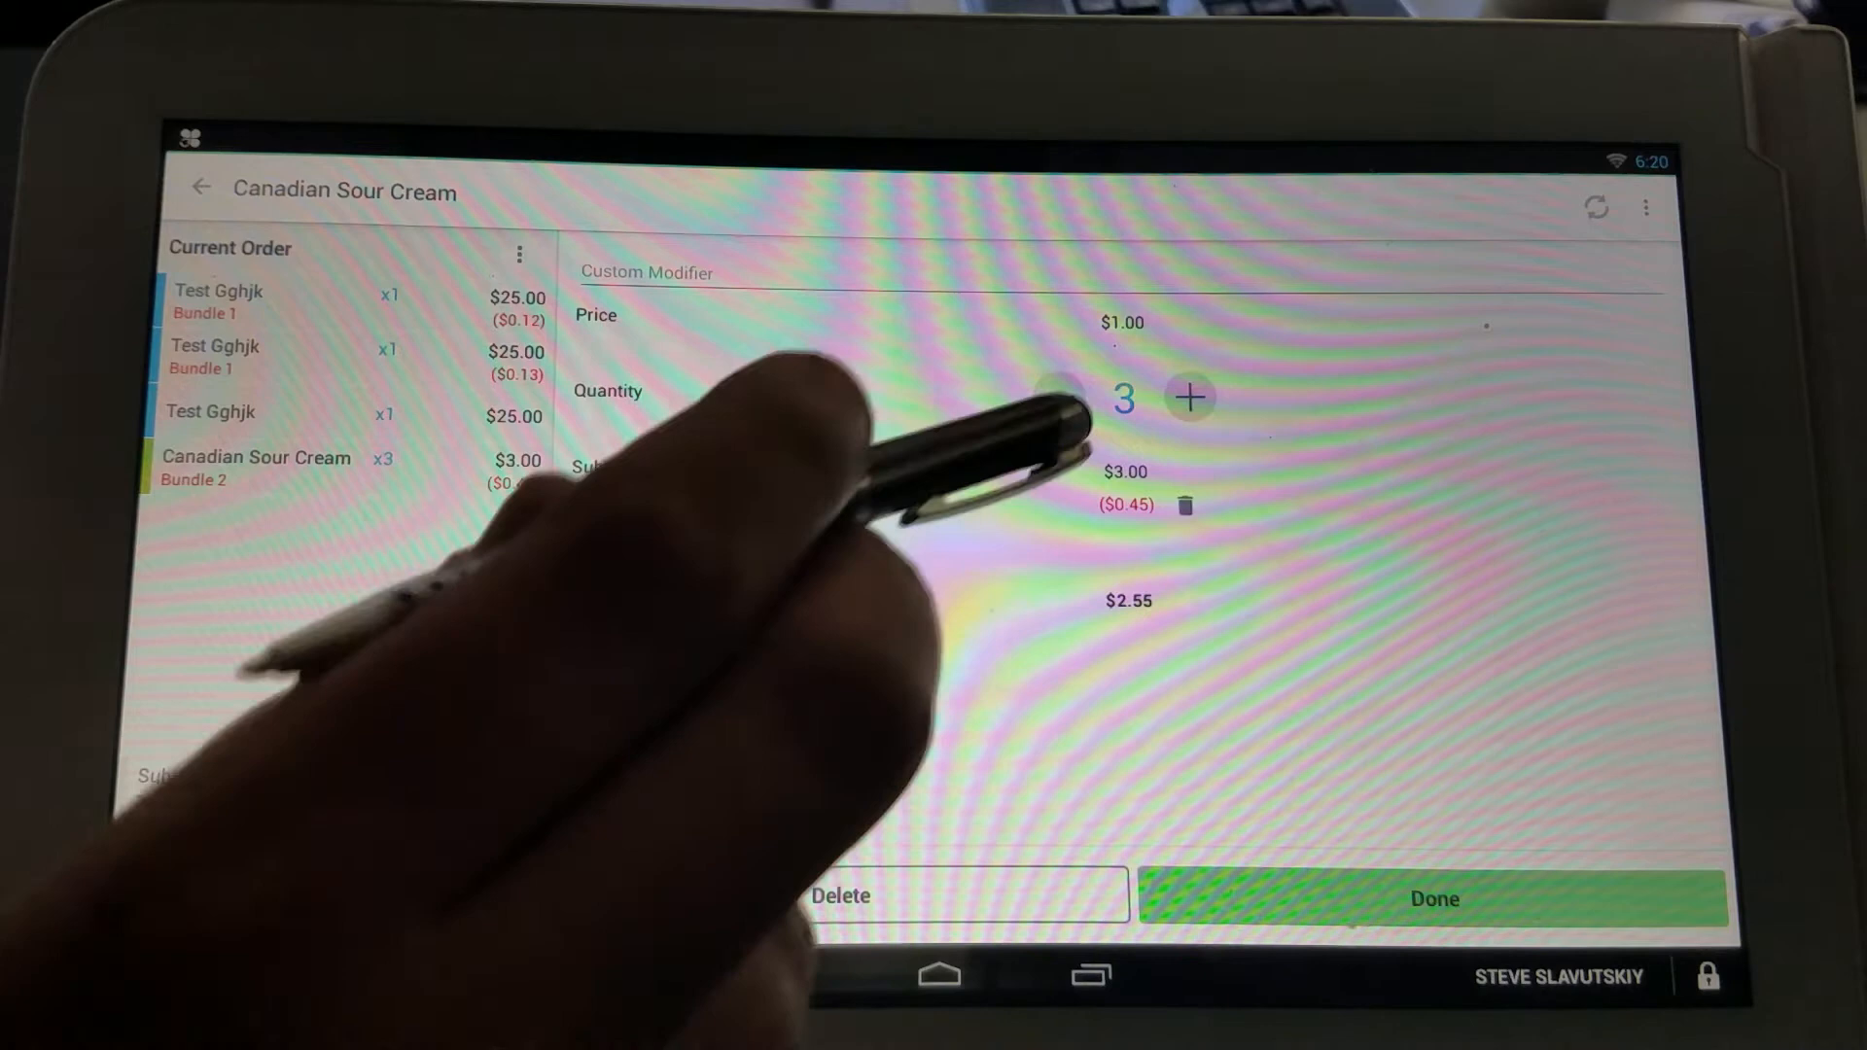
click(1187, 399)
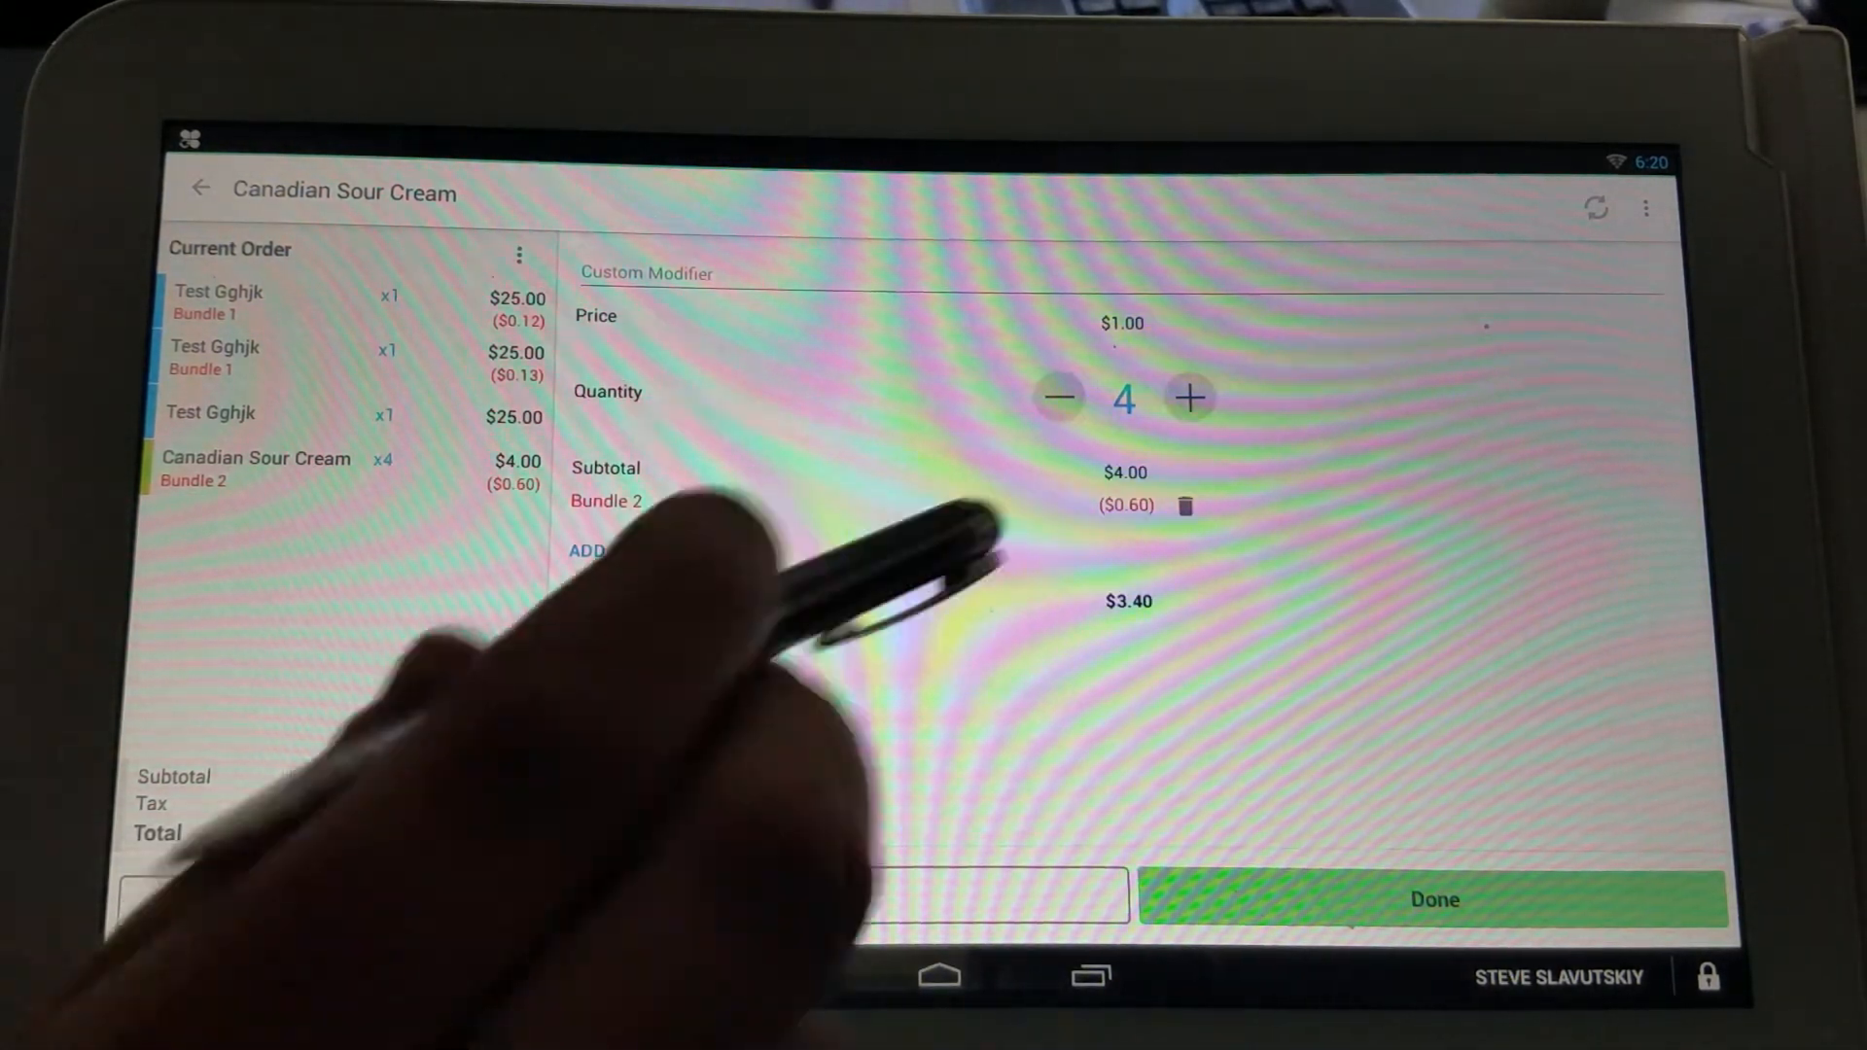
click(1186, 399)
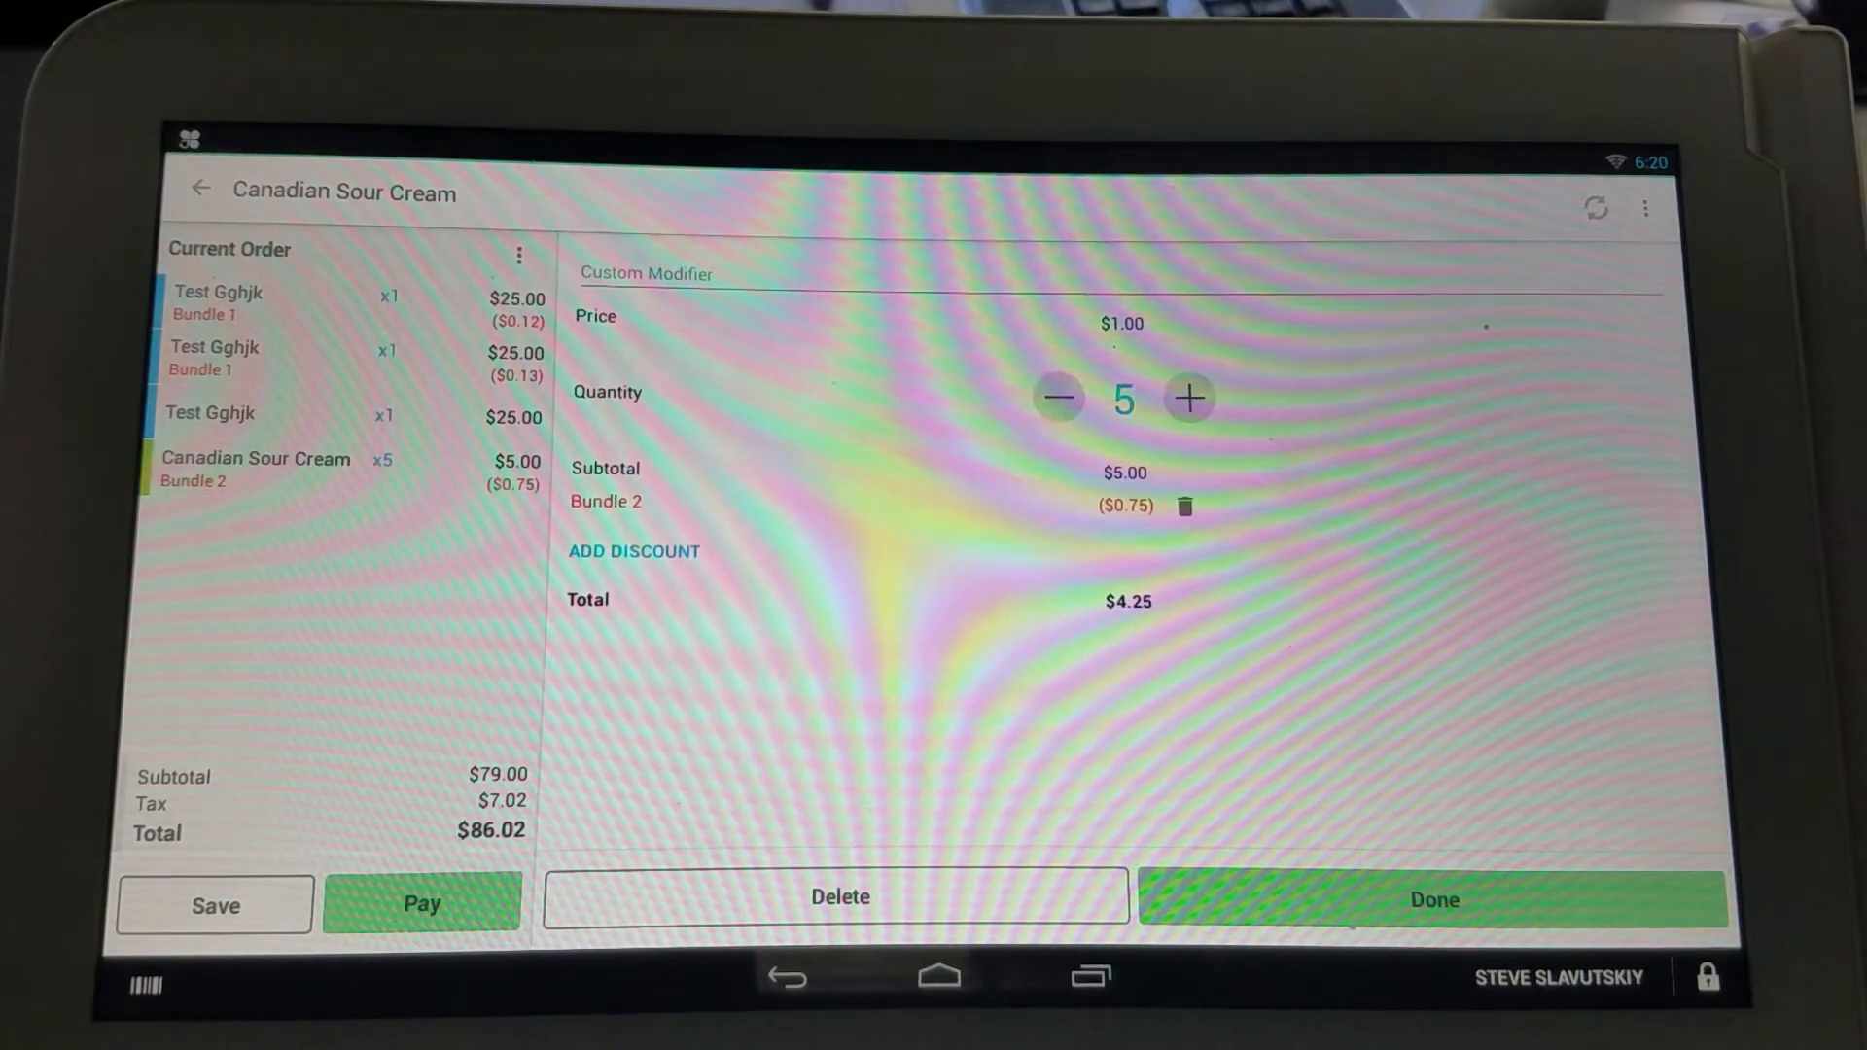
click(1186, 399)
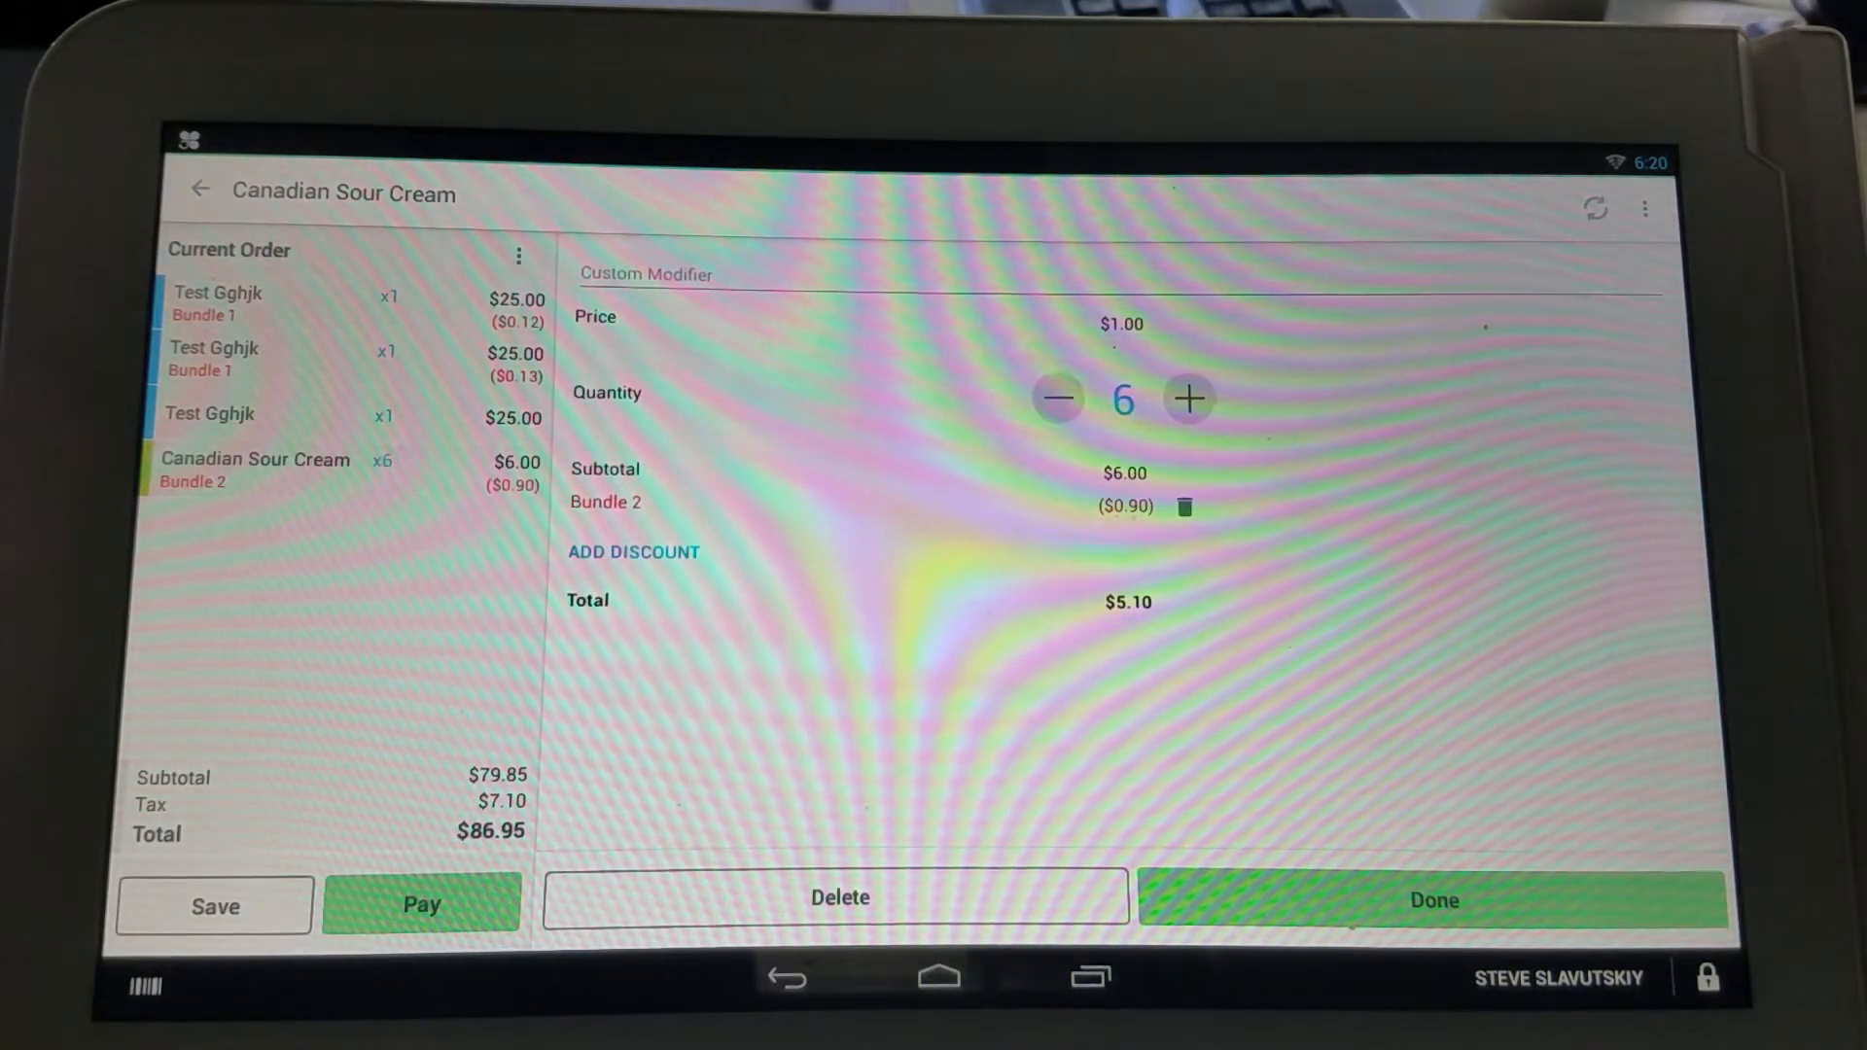
click(1187, 399)
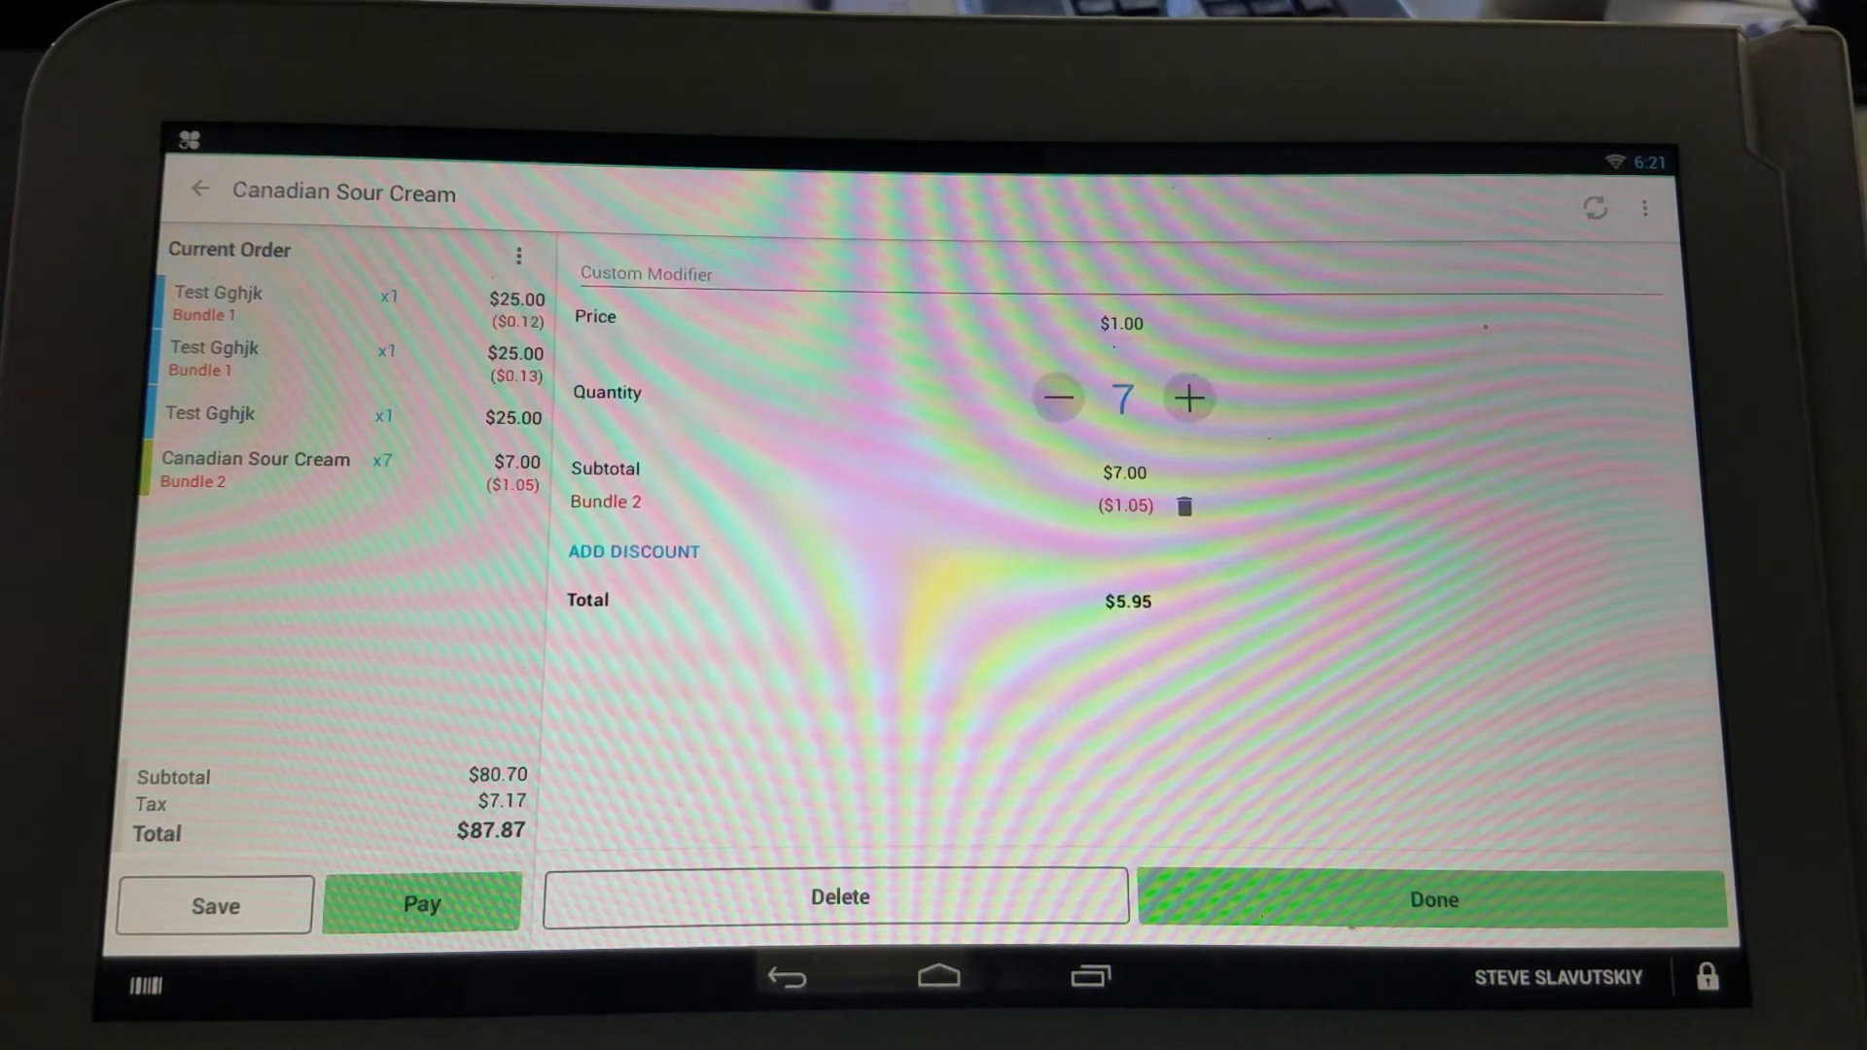
click(1432, 899)
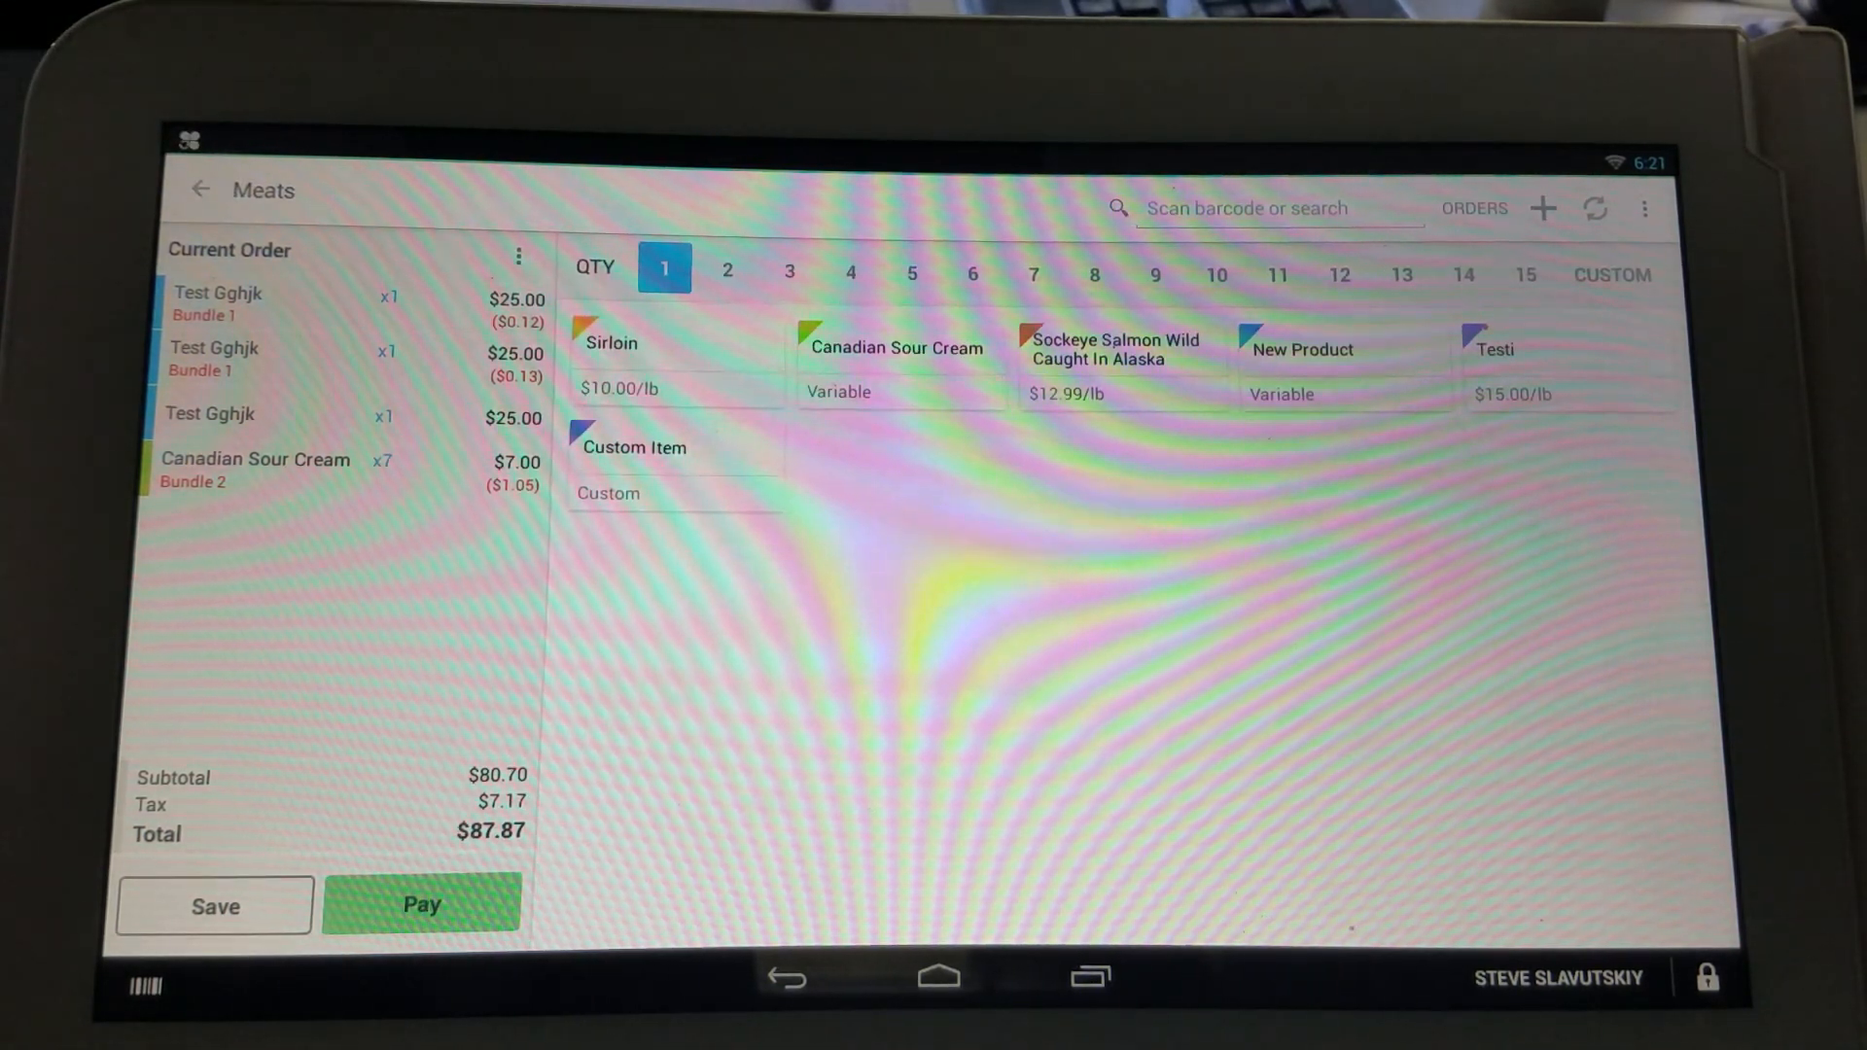